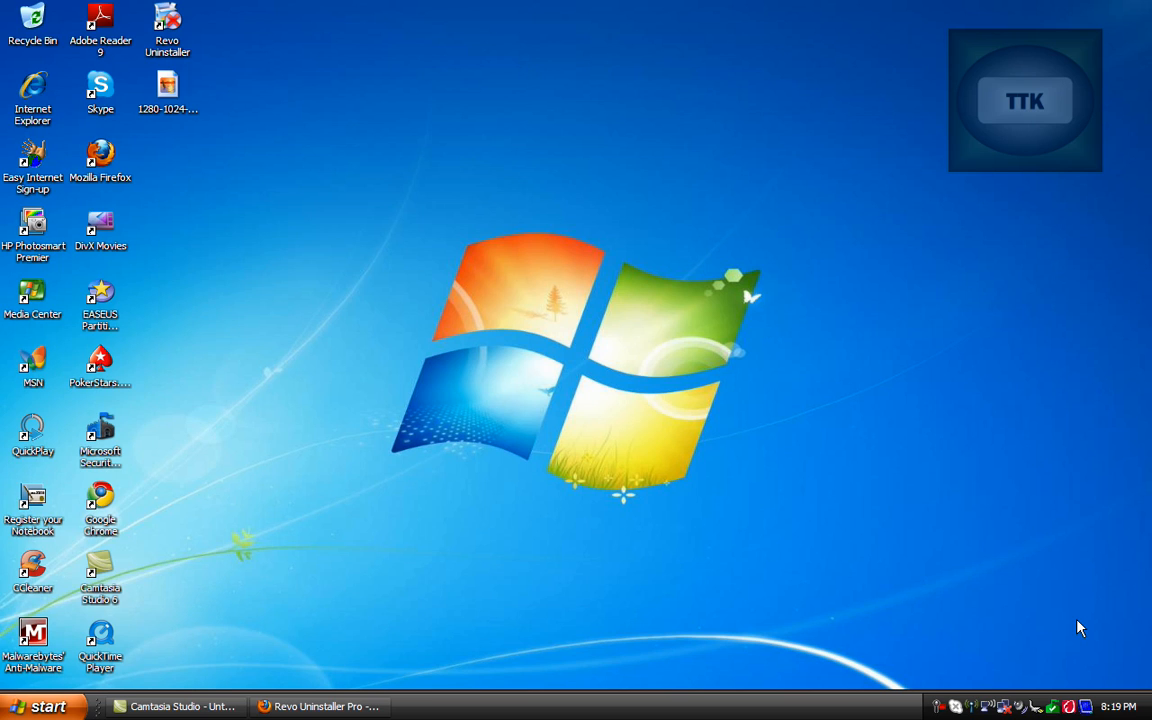
mouse_move(1031, 608)
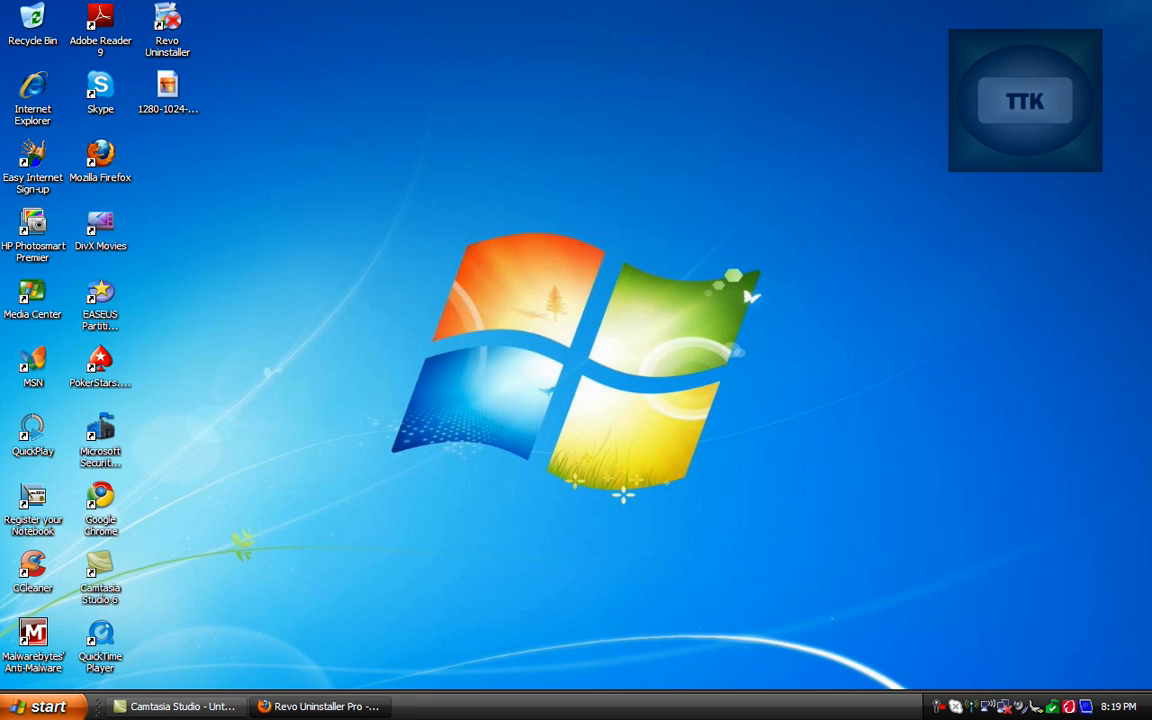
- Restore the Firefox window showing the Revo Uninstaller website, then close the browser
left_click(320, 706)
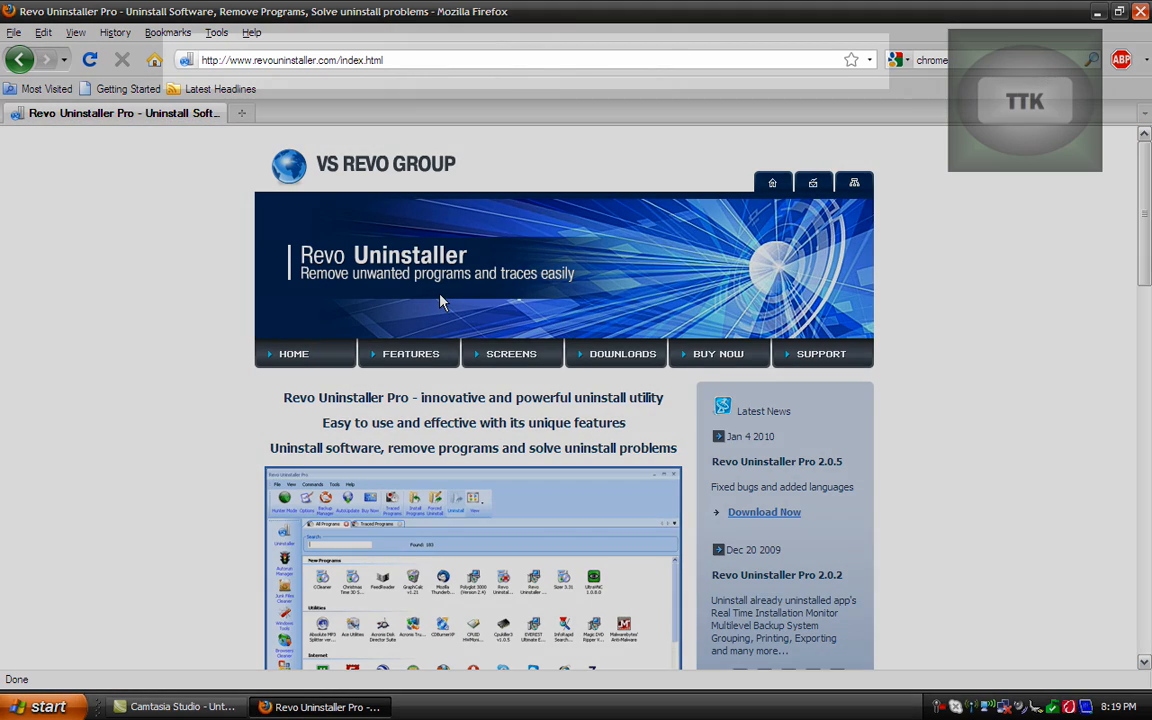
left_click(397, 59)
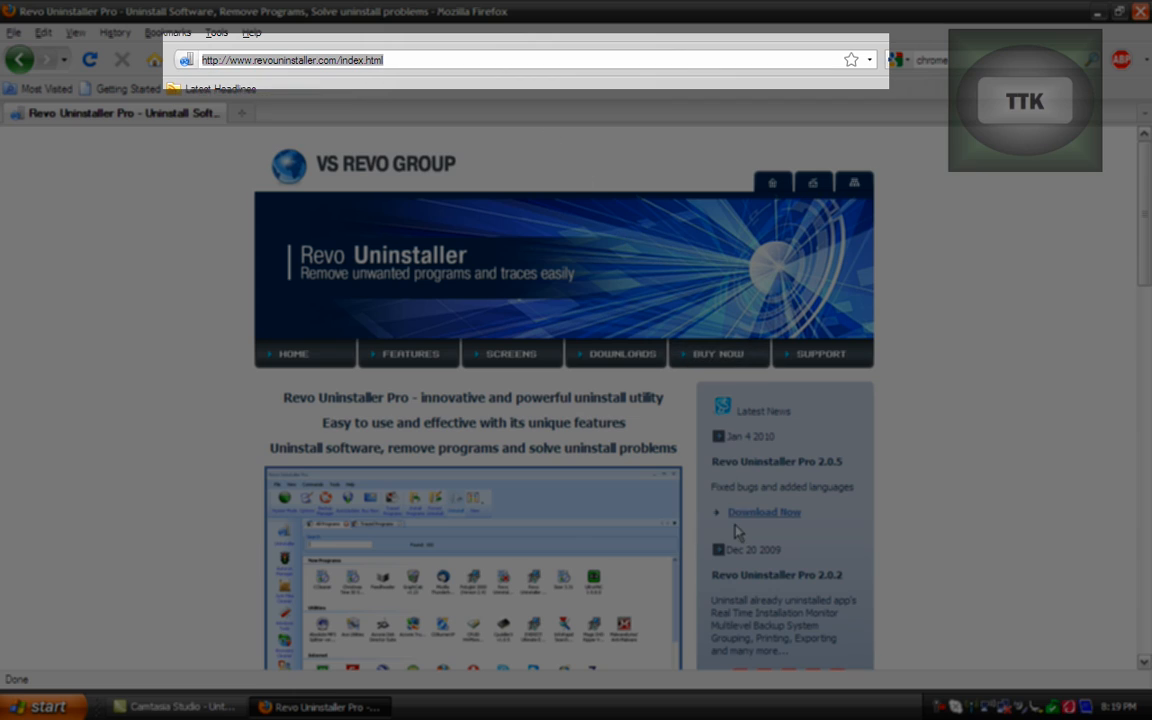
left_click(1107, 11)
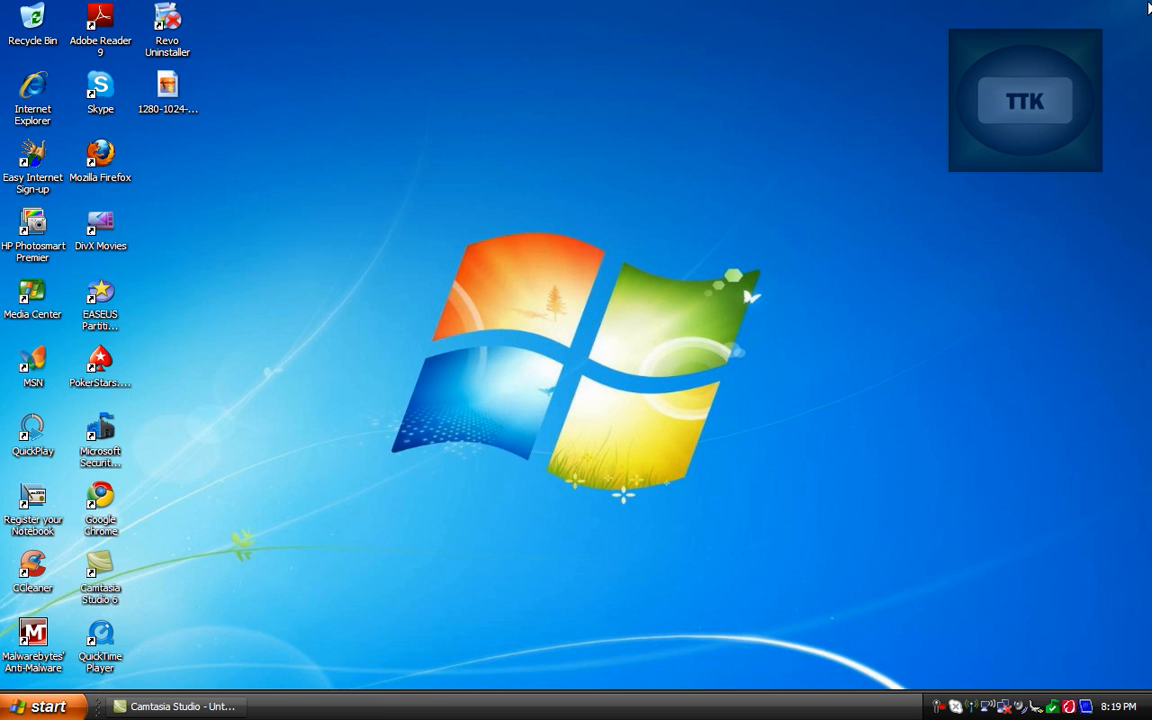
mouse_move(897, 532)
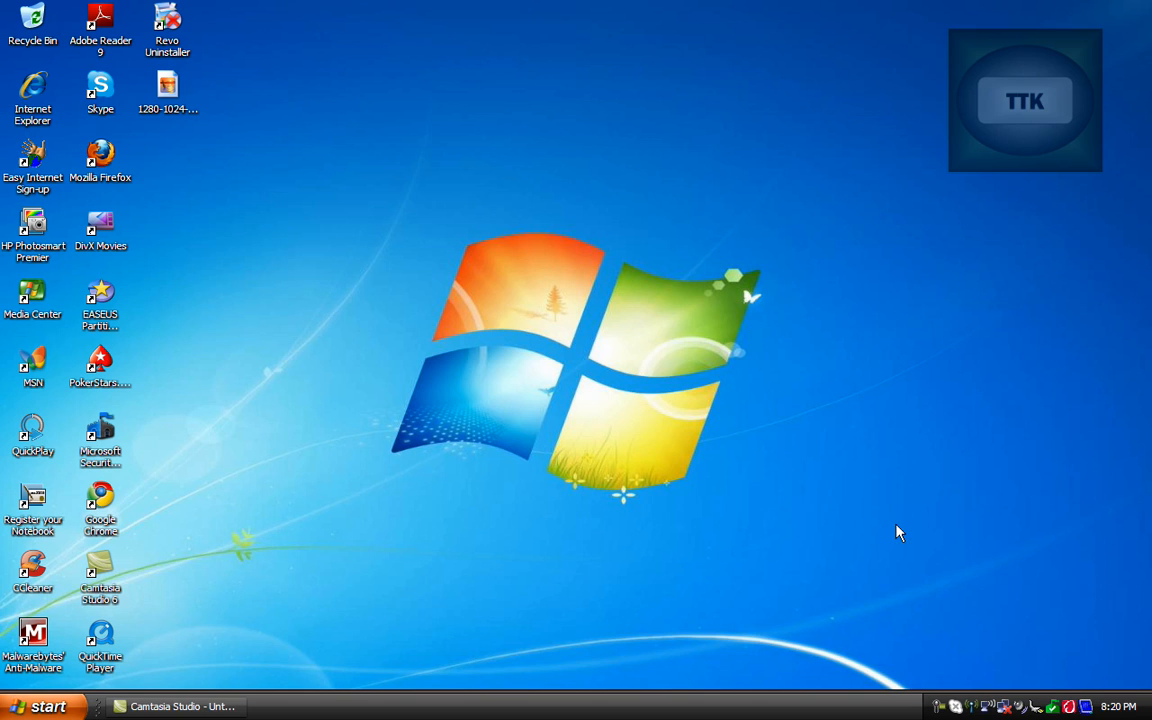
mouse_move(258, 540)
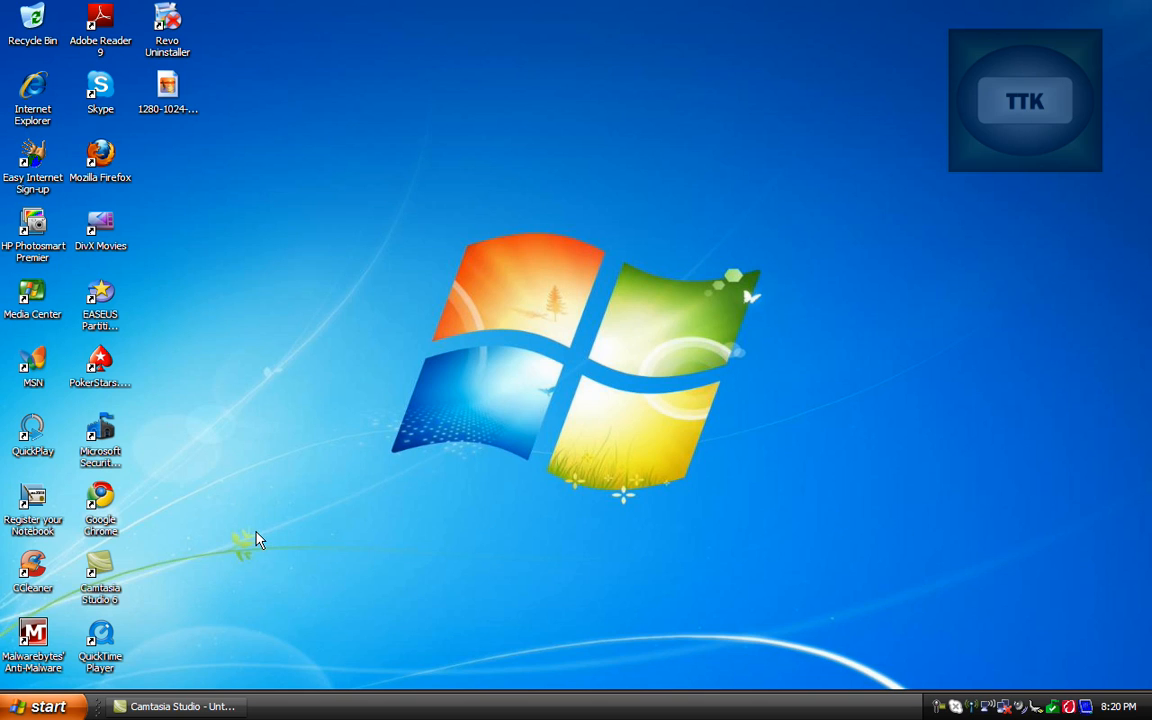
mouse_move(315, 333)
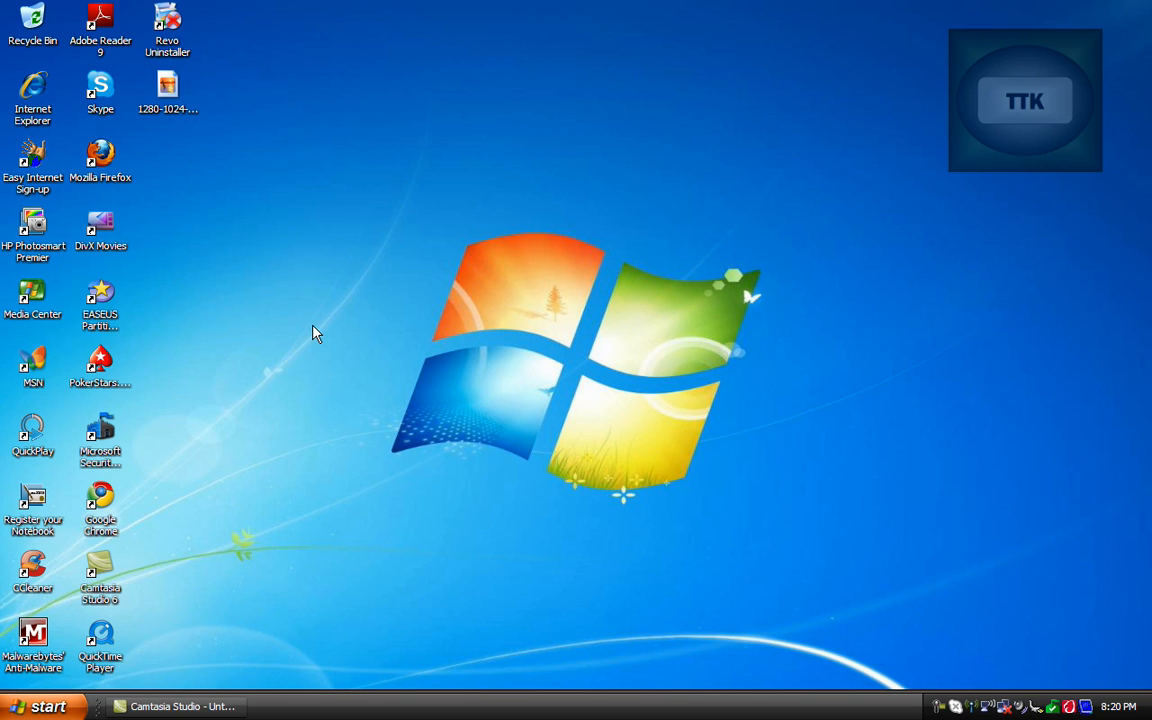
left_click(44, 706)
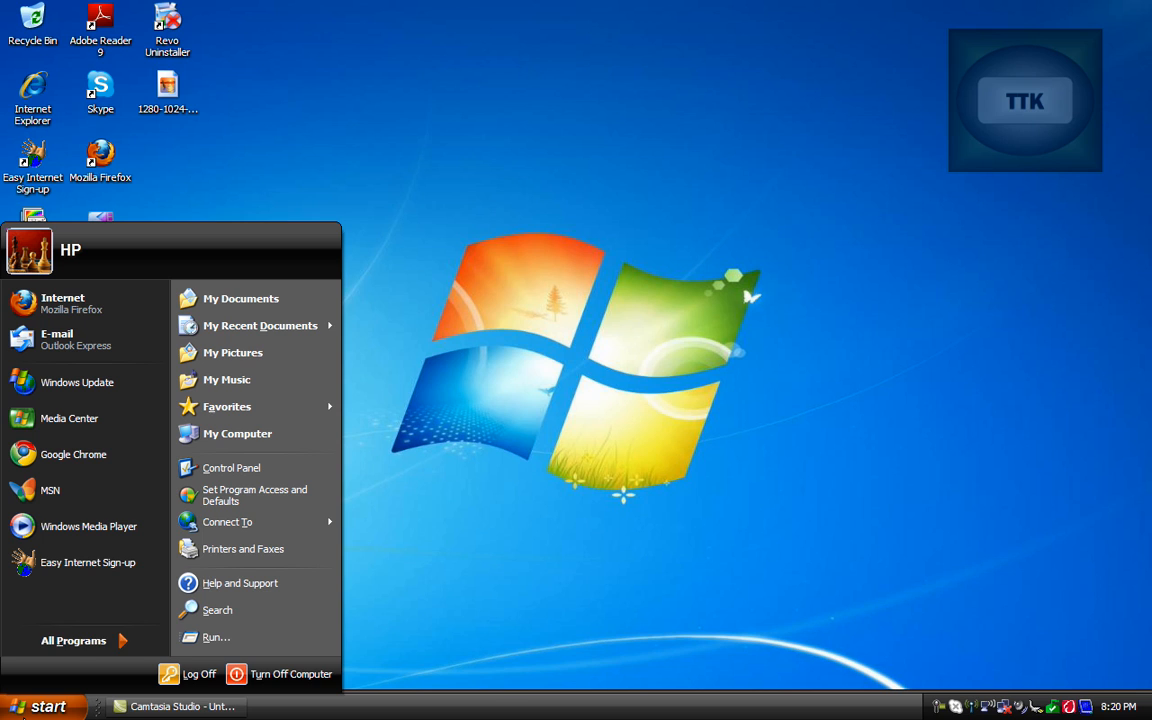
left_click(73, 640)
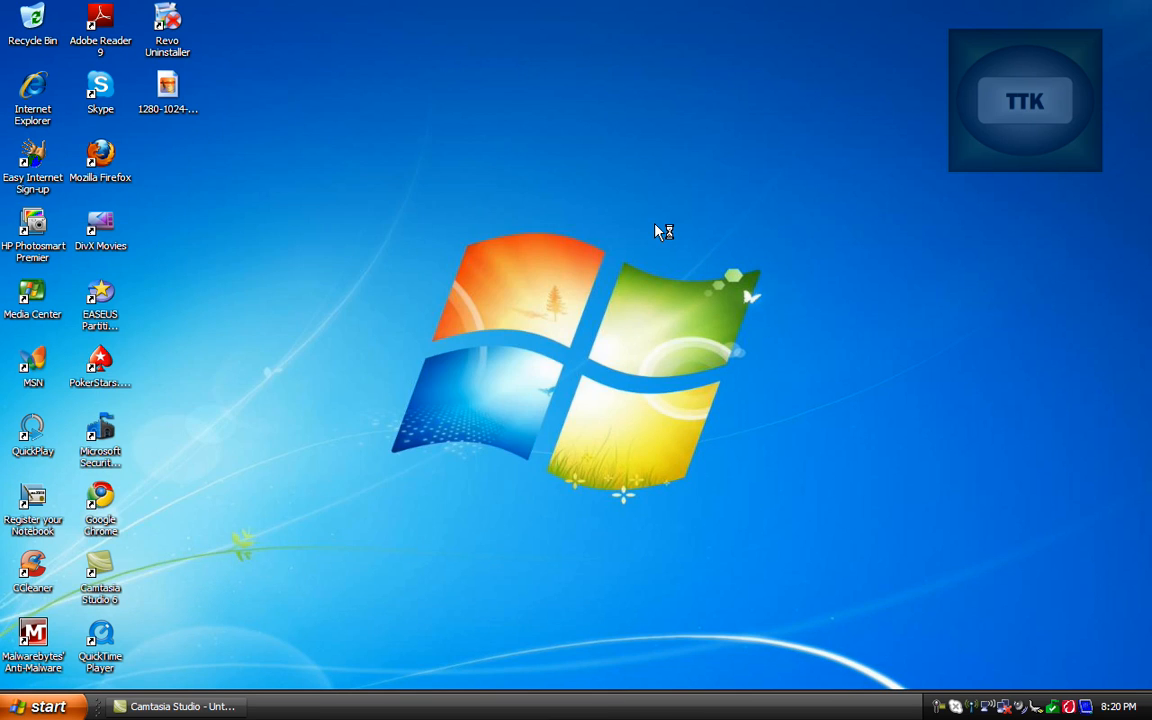
- Launch Revo Uninstaller from its desktop icon and scroll the installed programs list
double_click(167, 20)
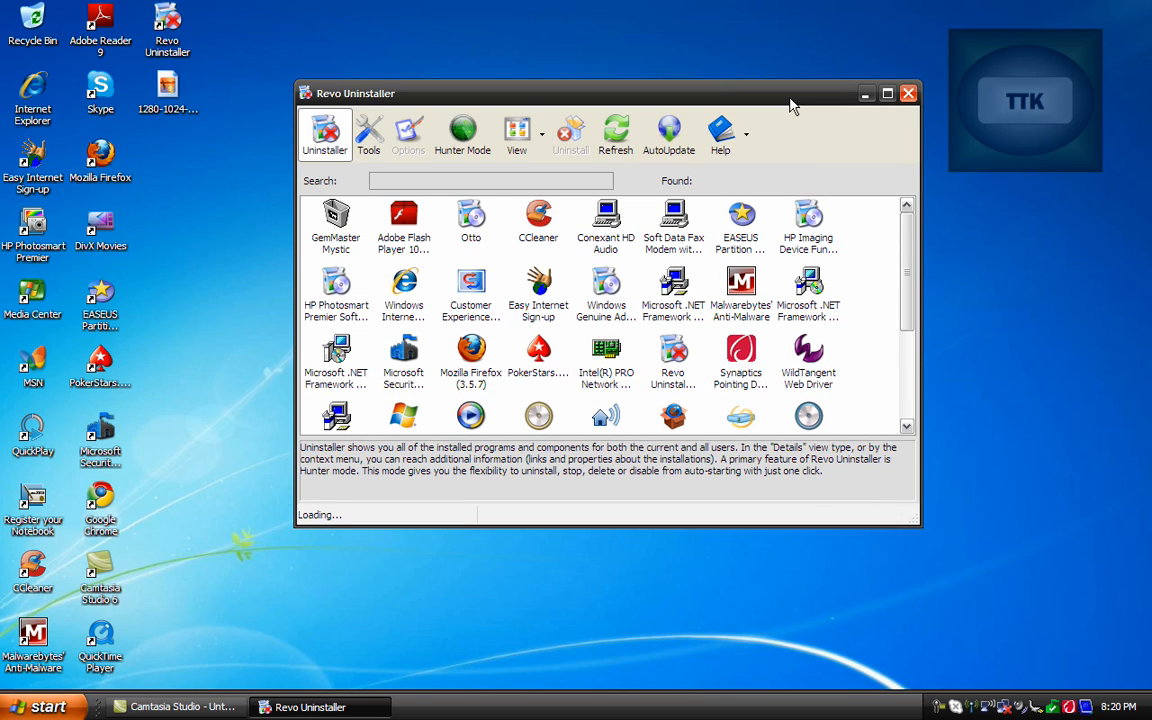
mouse_move(700, 257)
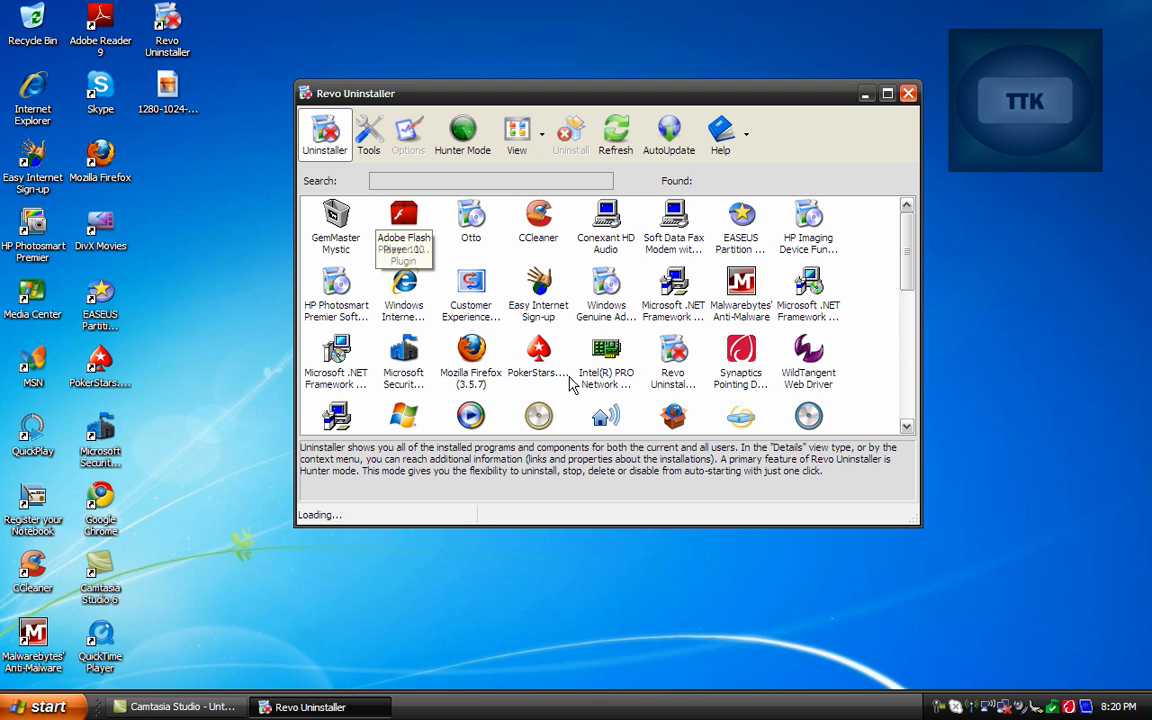
scroll("down", 3)
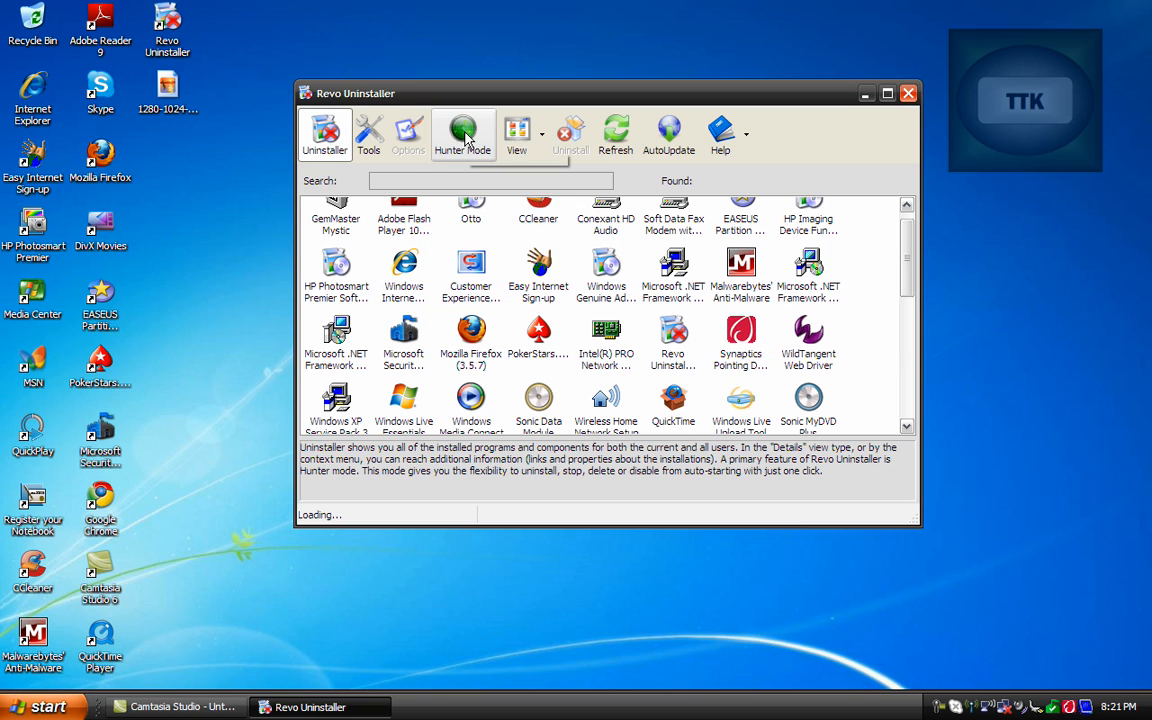
mouse_move(463, 130)
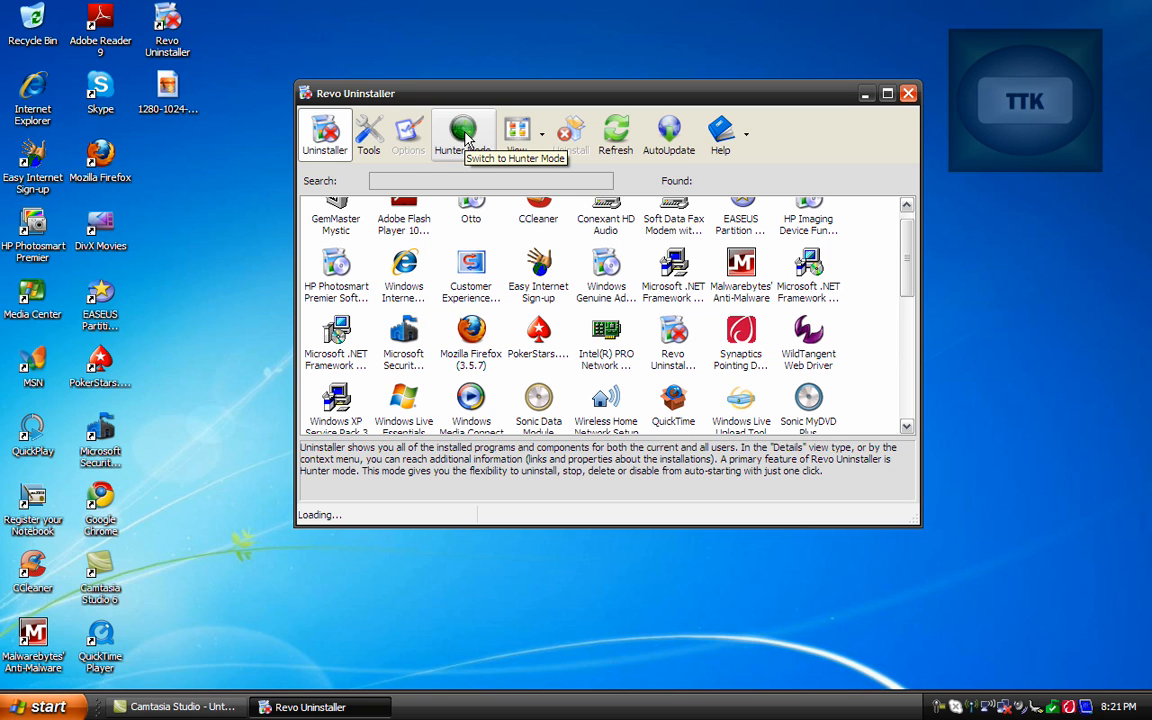
mouse_move(862, 312)
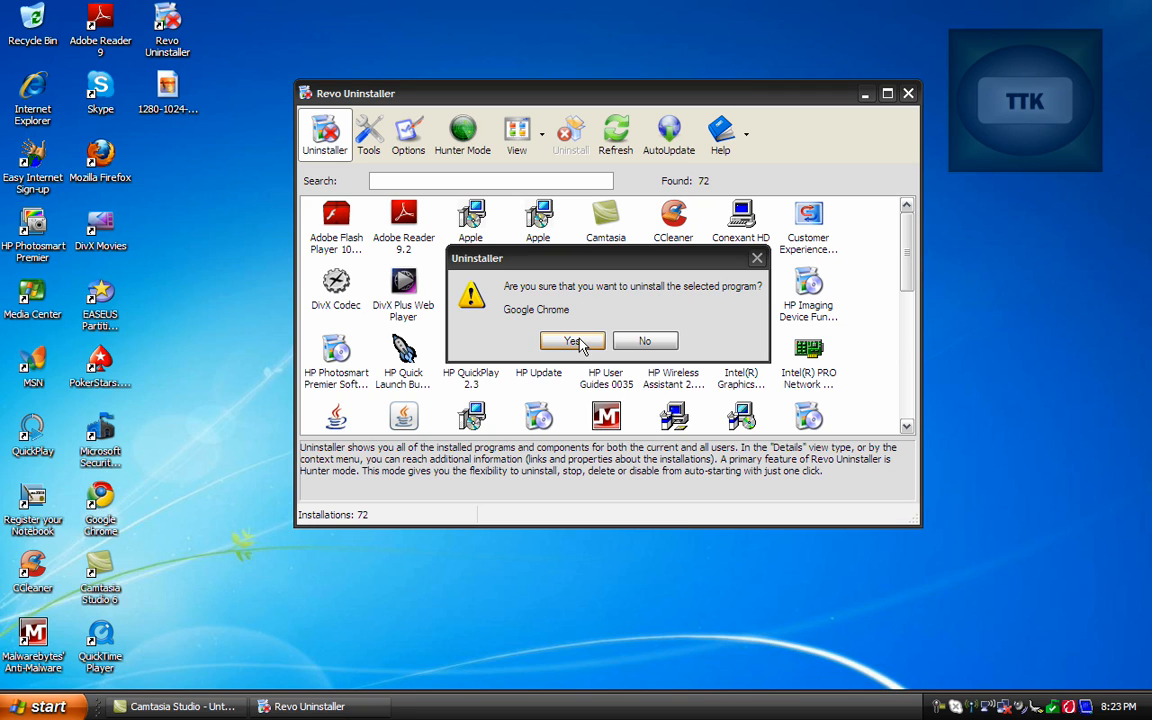
- Confirm removing Google Chrome, pick the Advanced scan mode, and start the analysis
left_click(572, 341)
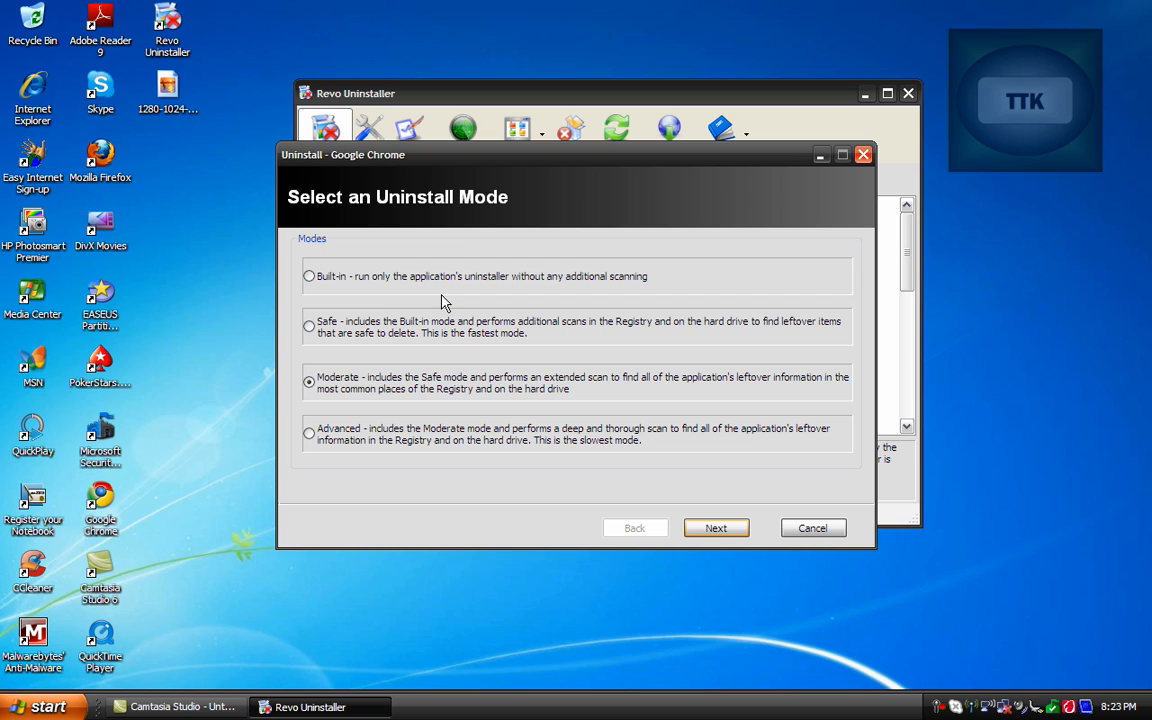
mouse_move(337, 471)
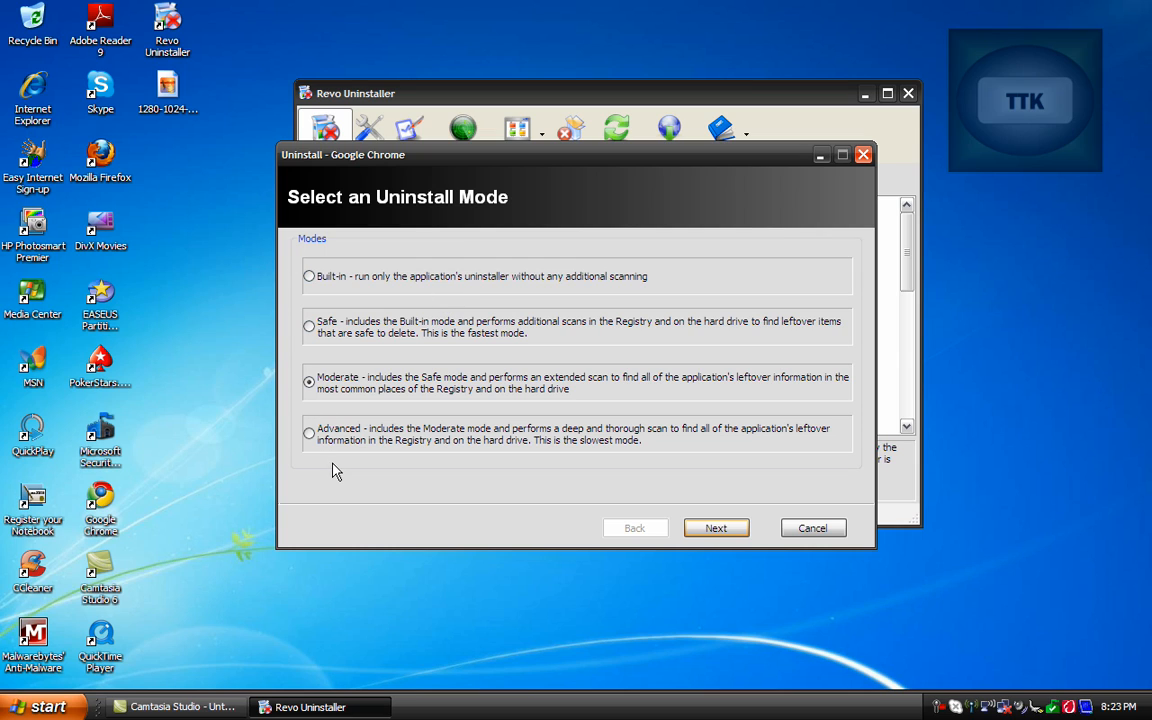
left_click(309, 326)
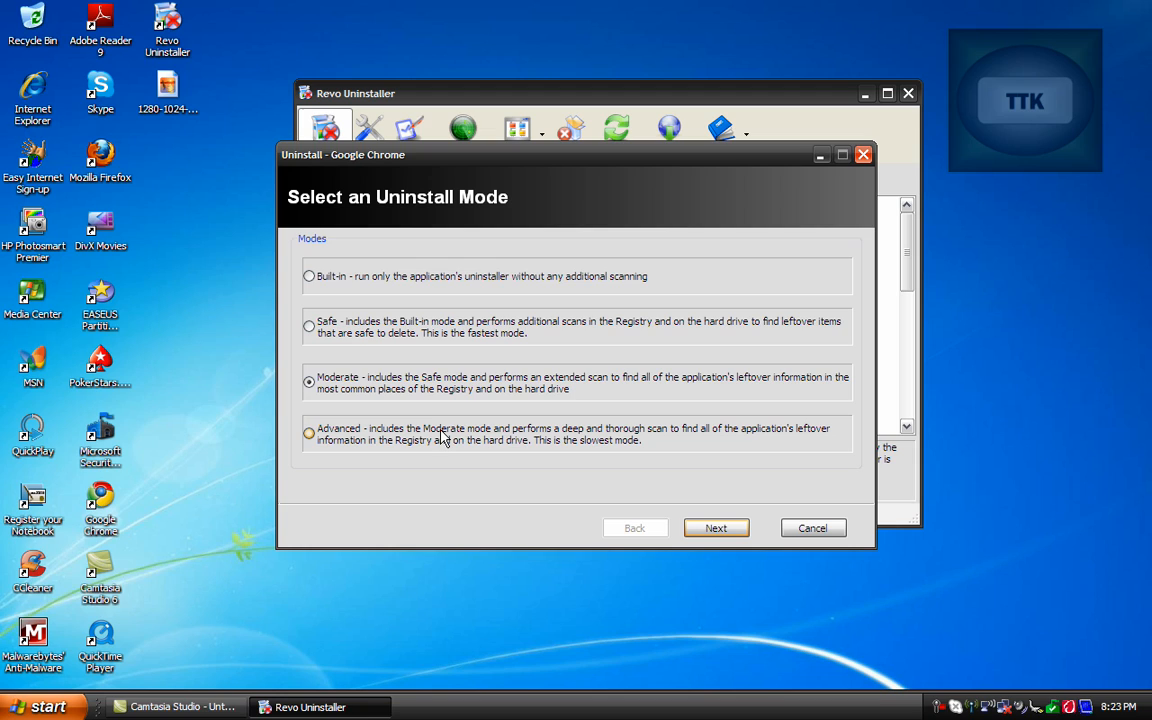
left_click(309, 432)
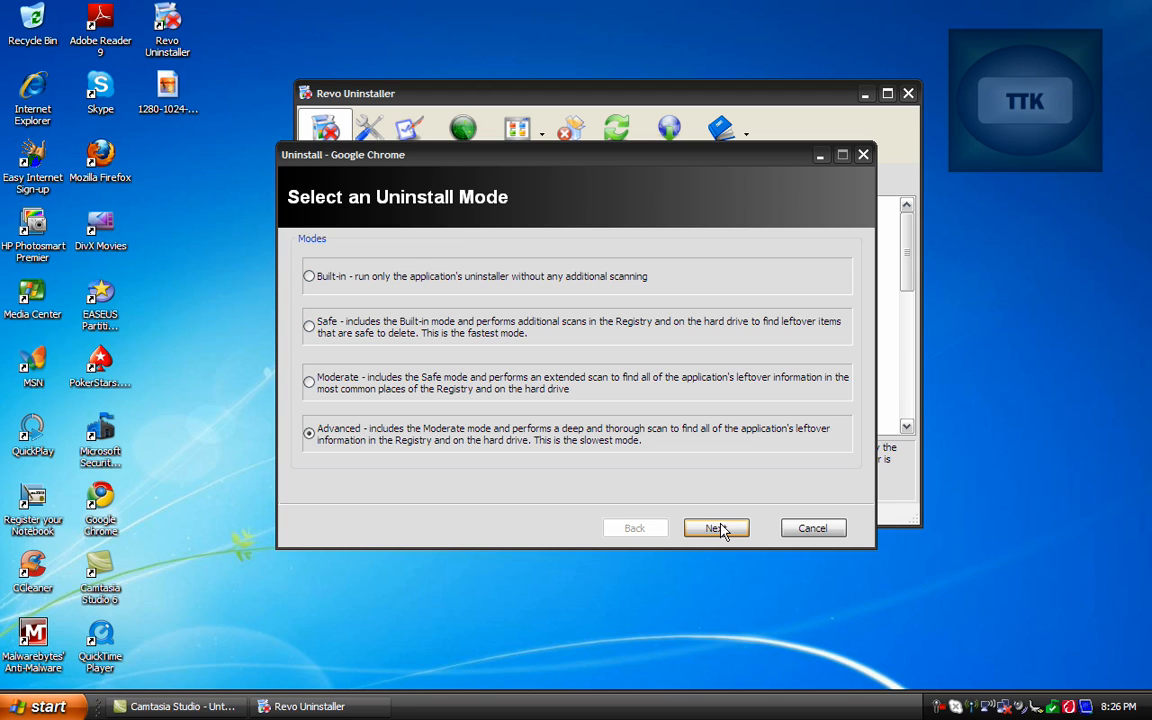
left_click(716, 528)
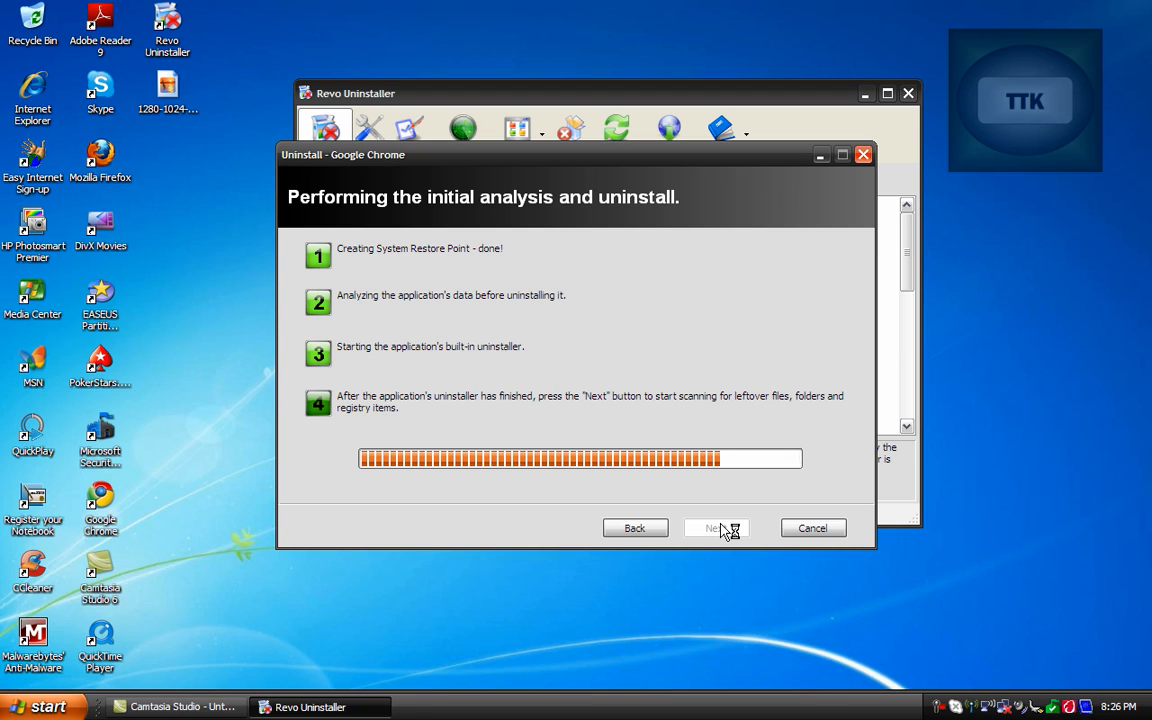
- Confirm Chrome's own uninstaller while keeping browsing data, then run the leftover scan
left_click(716, 528)
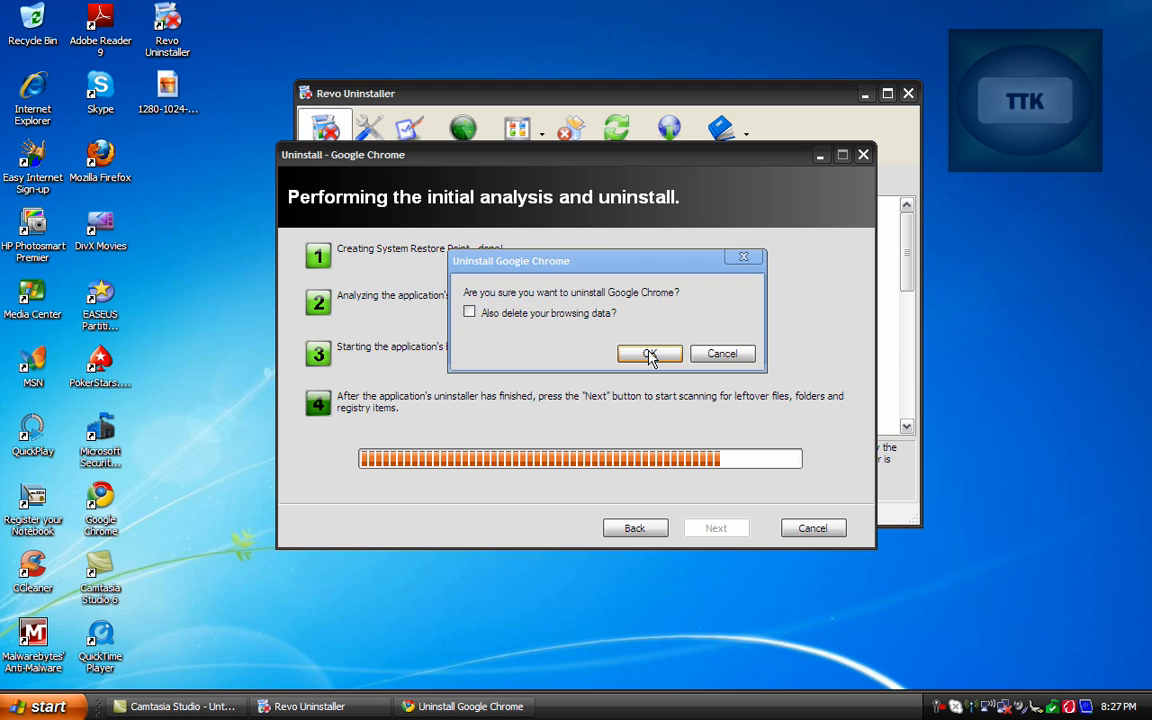
left_click(648, 353)
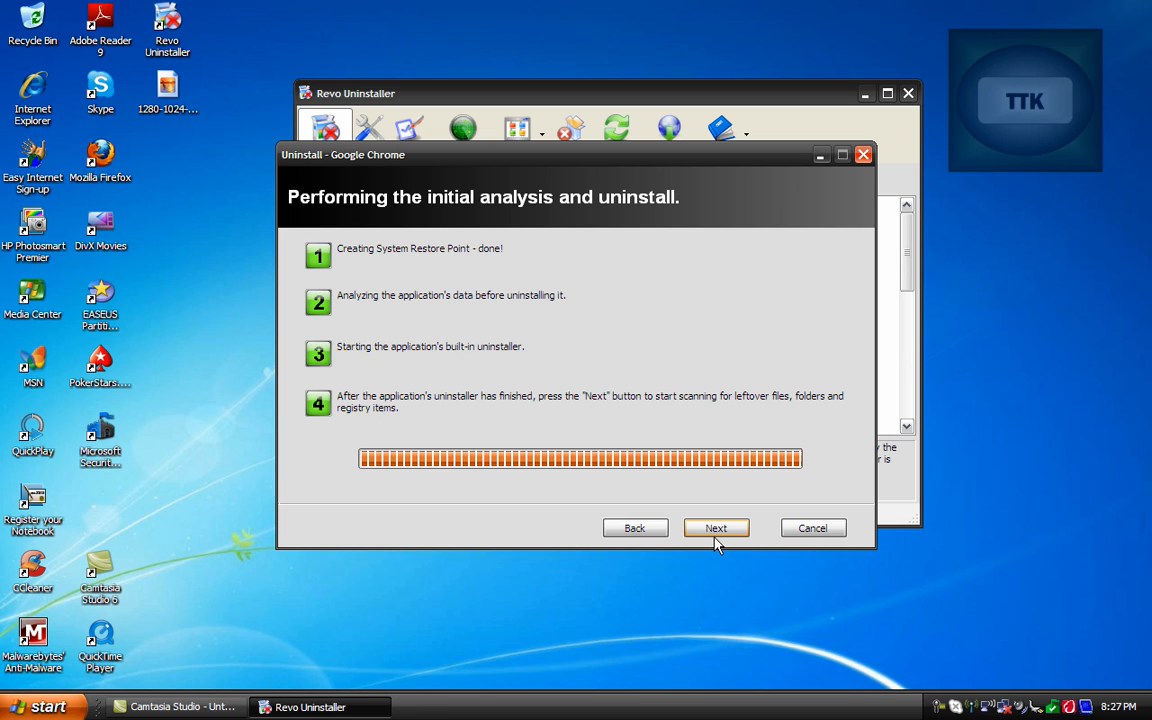
left_click(716, 528)
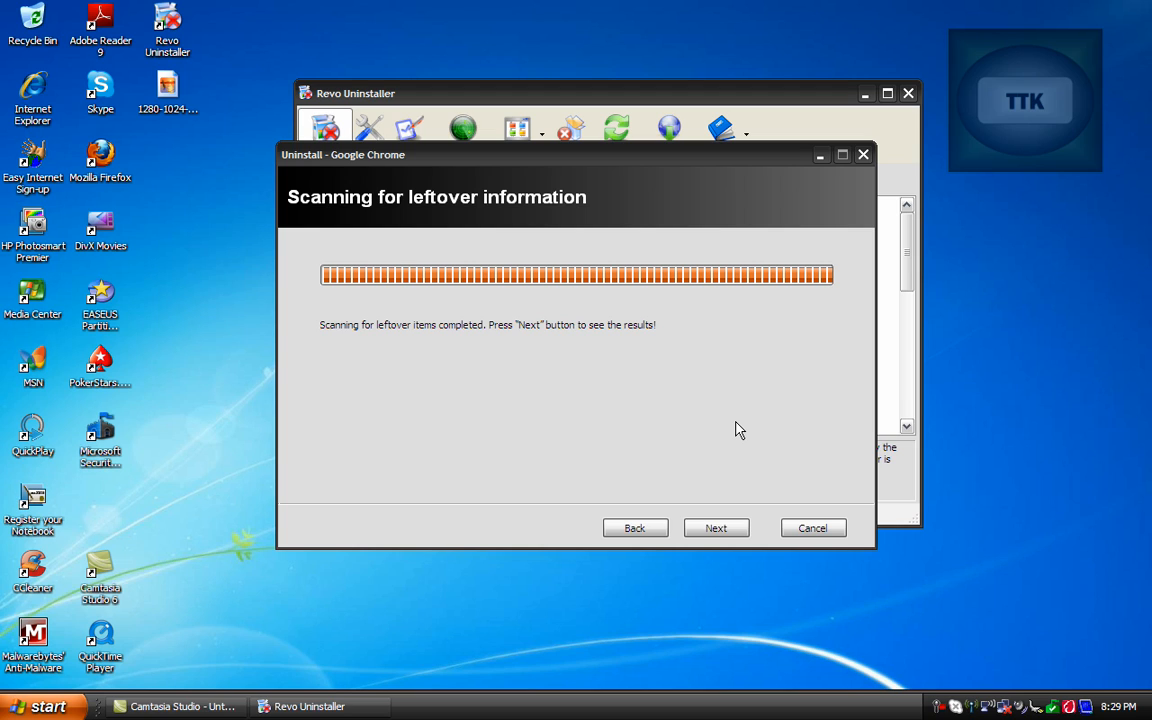
mouse_move(765, 524)
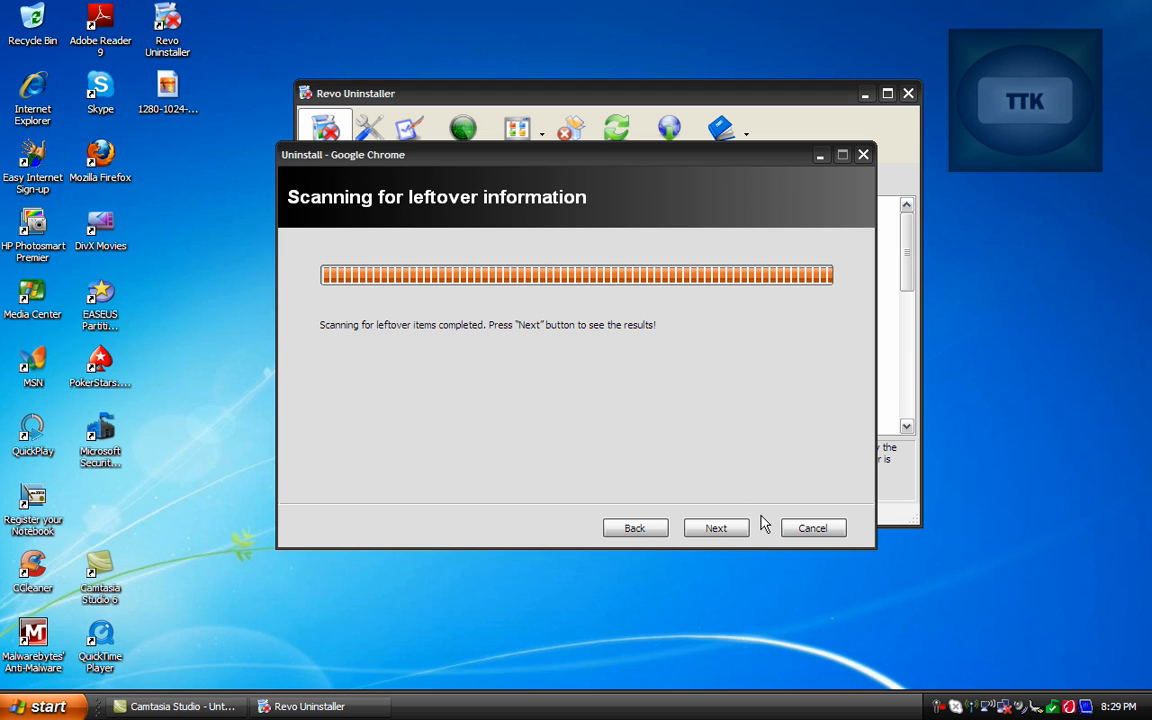
- View the six leftover Chrome registry items, select all, and delete them
left_click(716, 527)
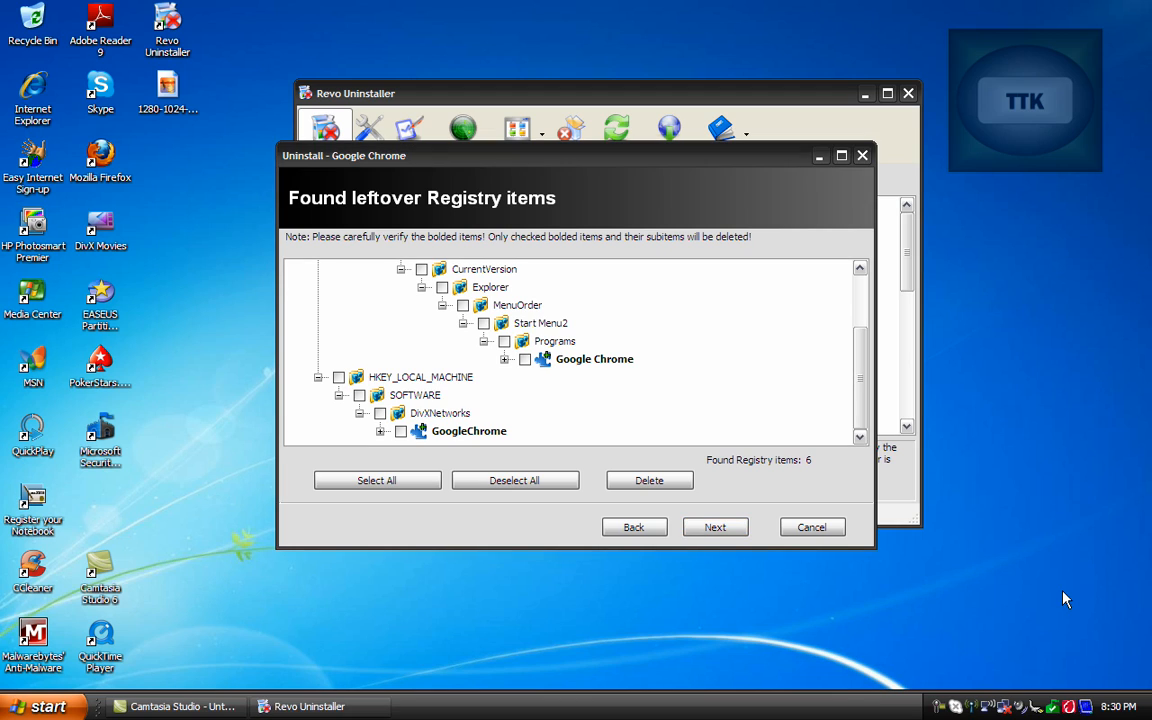
mouse_move(862, 521)
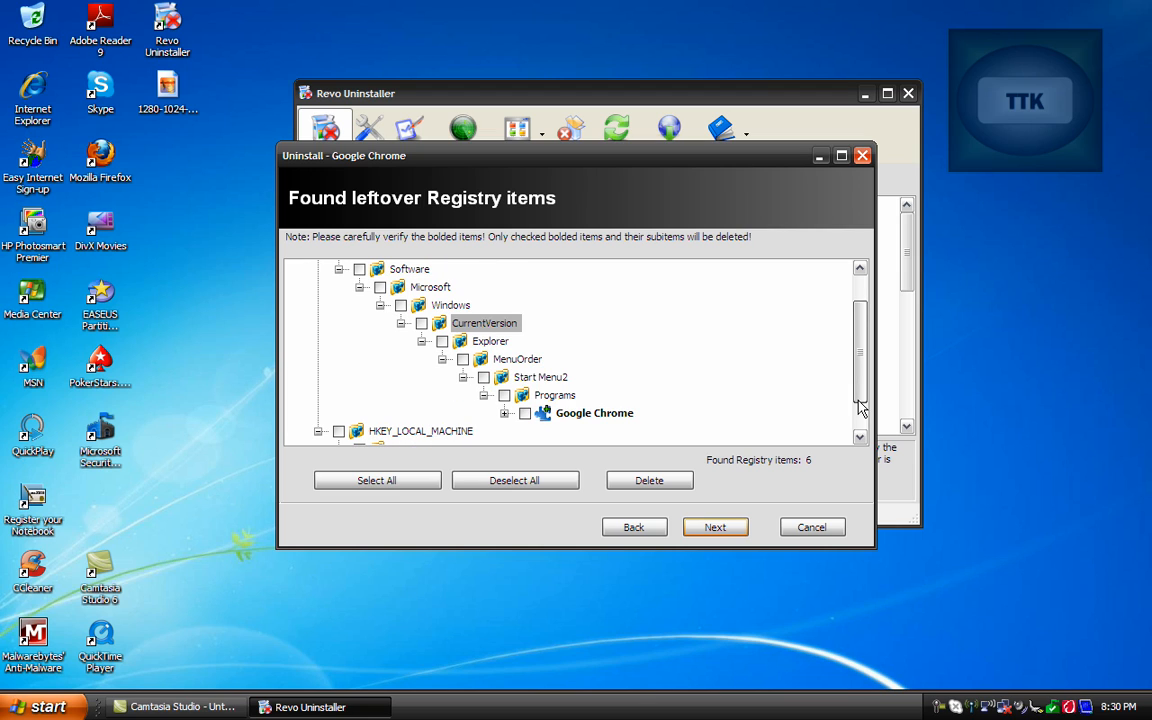
scroll("down", 3)
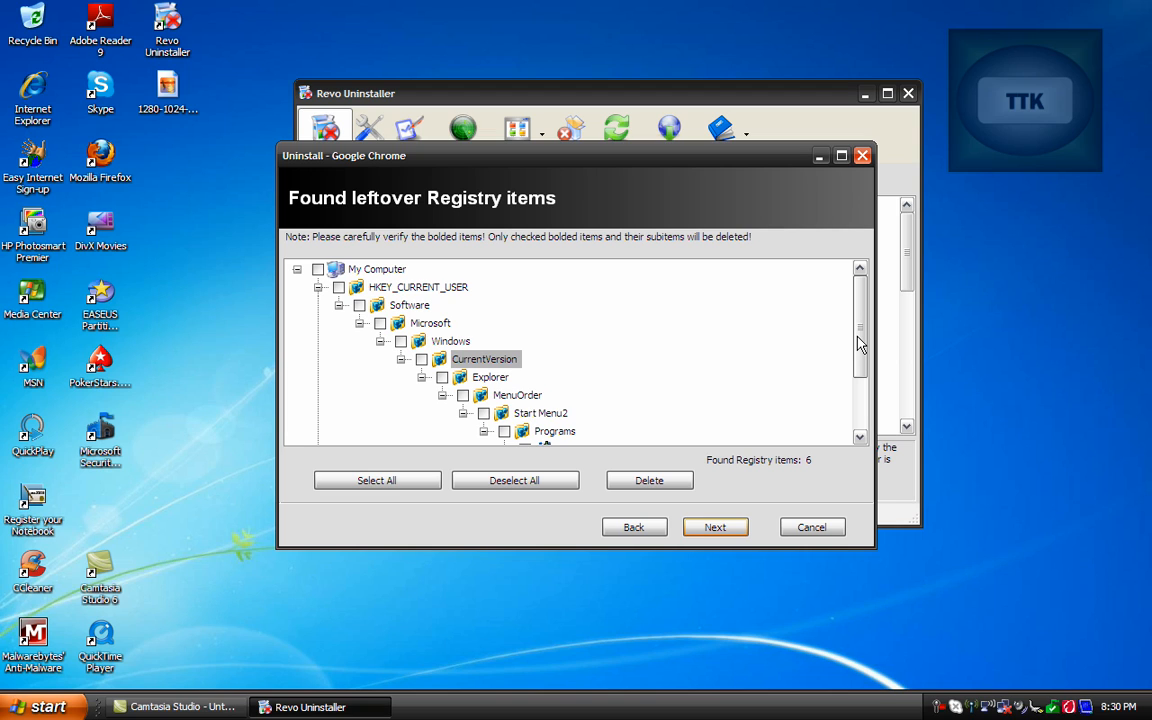
scroll("down", 3)
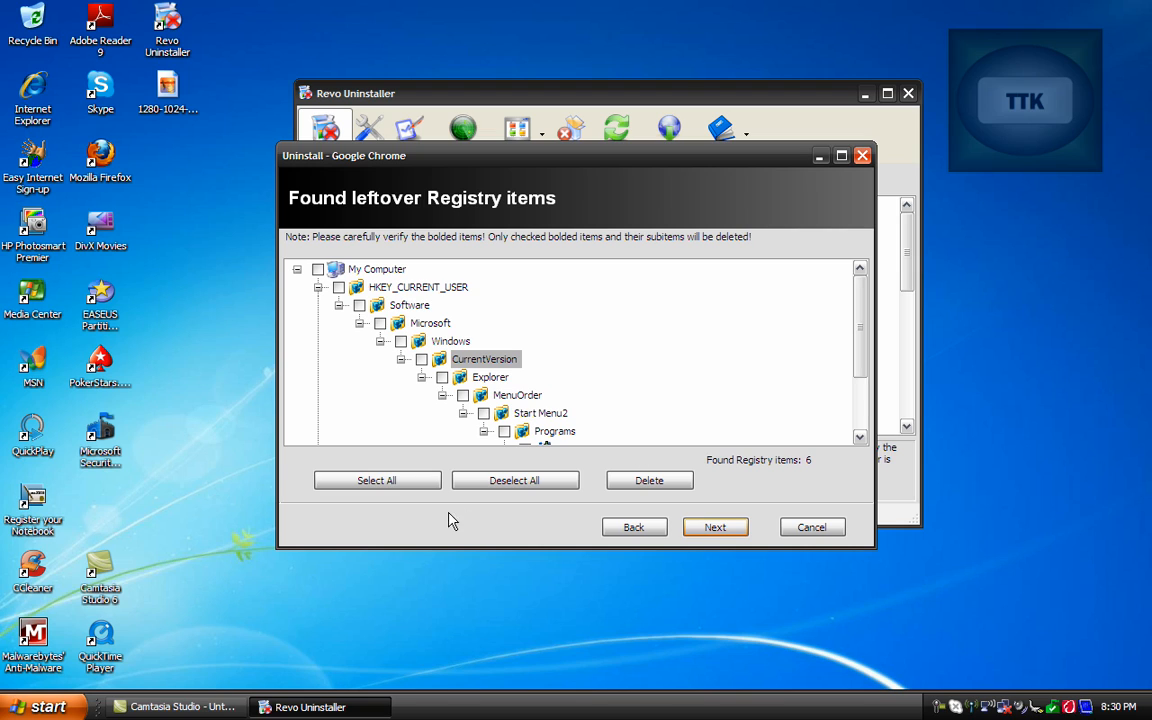
left_click(377, 480)
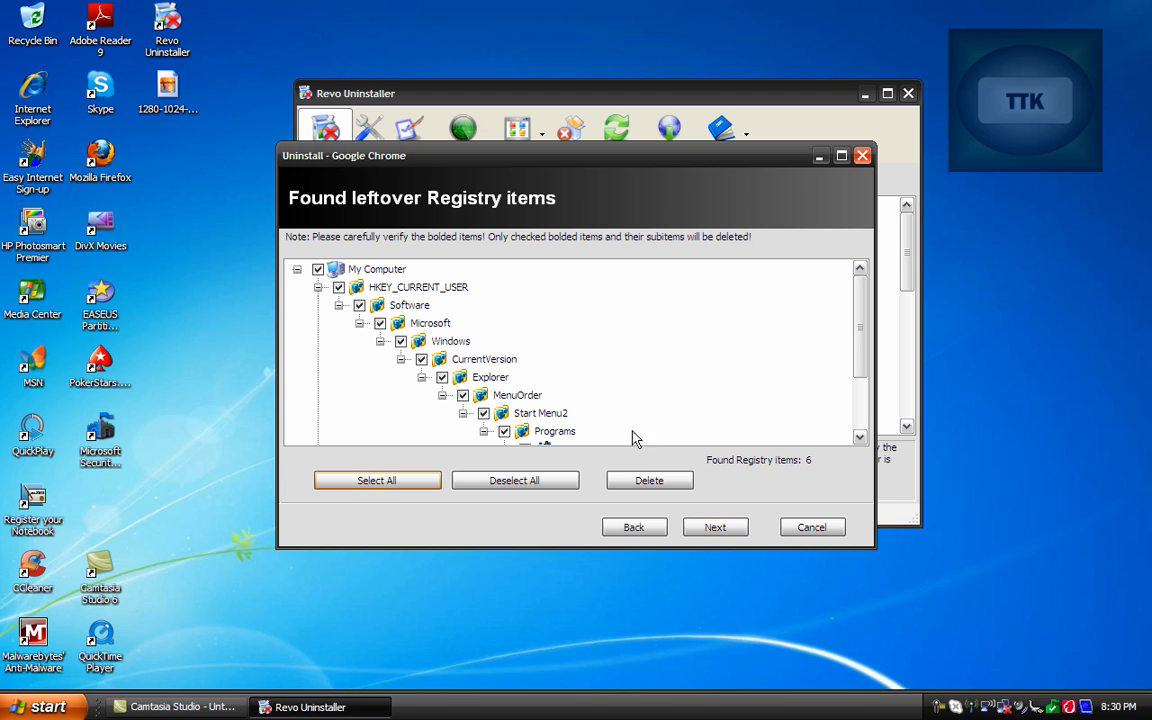
left_click(648, 480)
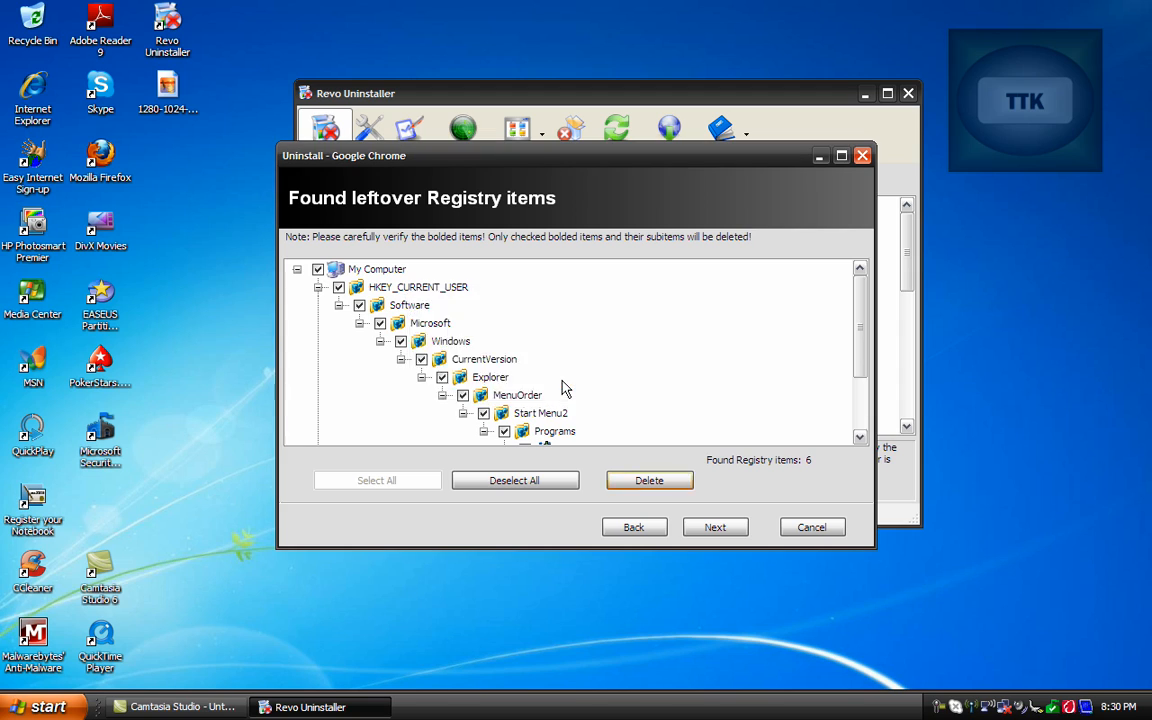
left_click(648, 480)
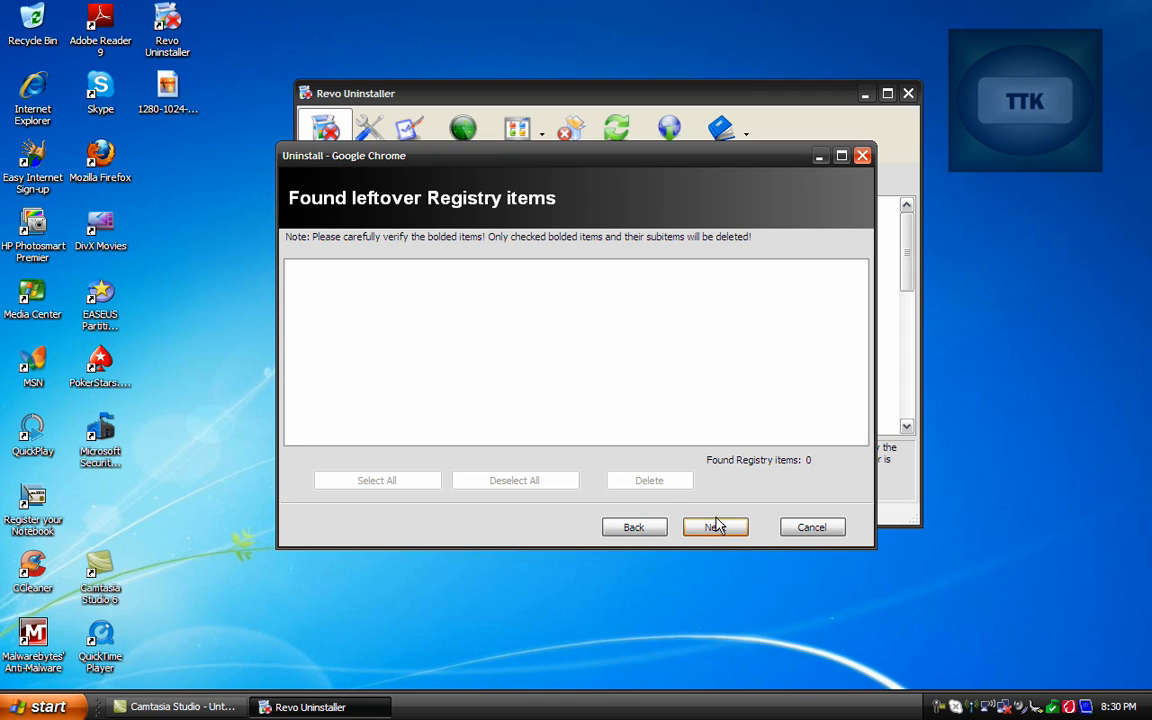
- Select all 177 leftover Chrome files and folders, send them to the Recycle Bin, and advance to completion
left_click(715, 527)
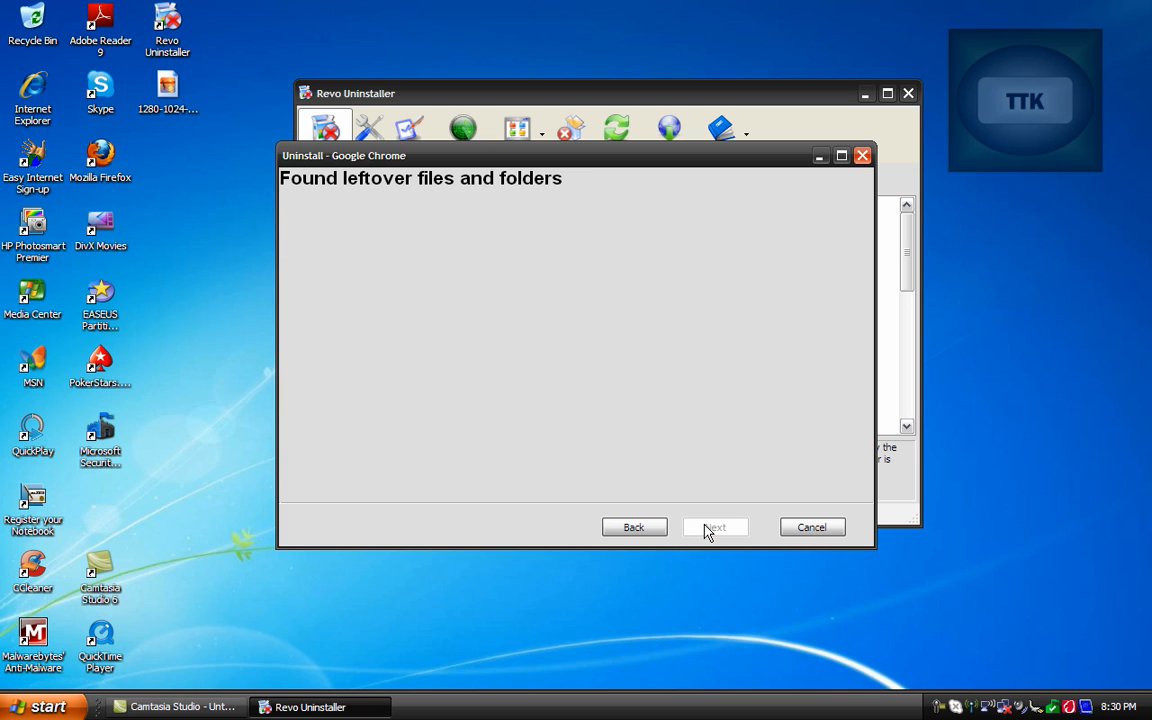
left_click(715, 527)
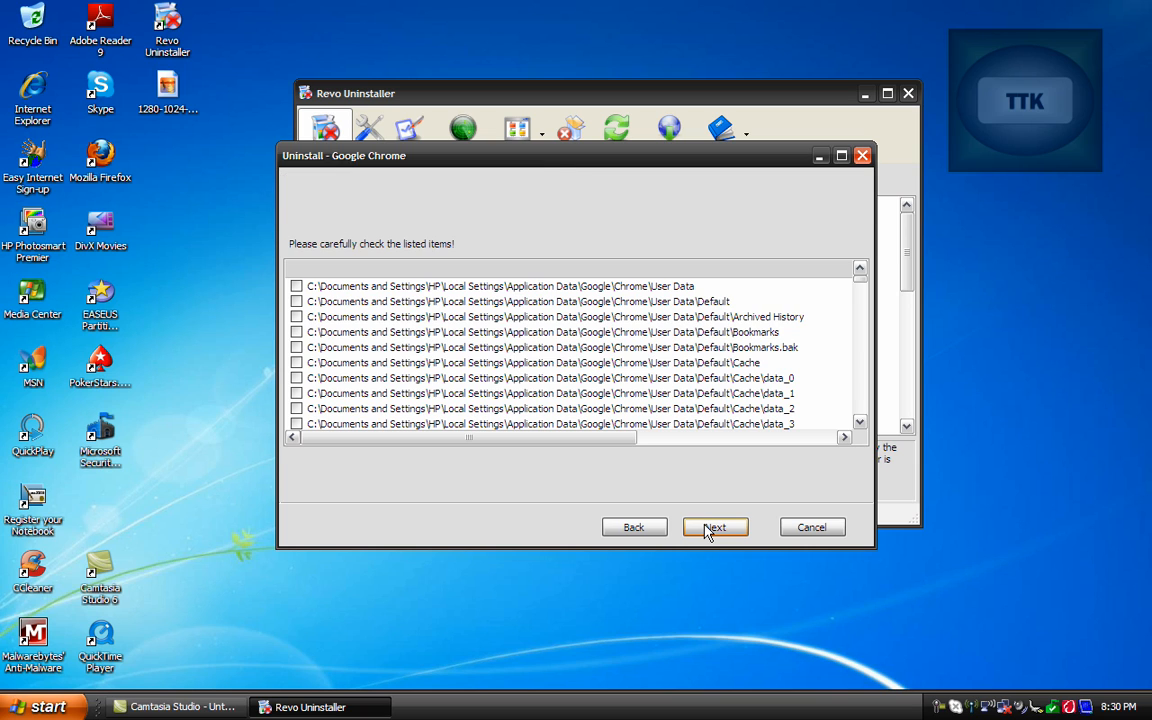
left_click(715, 527)
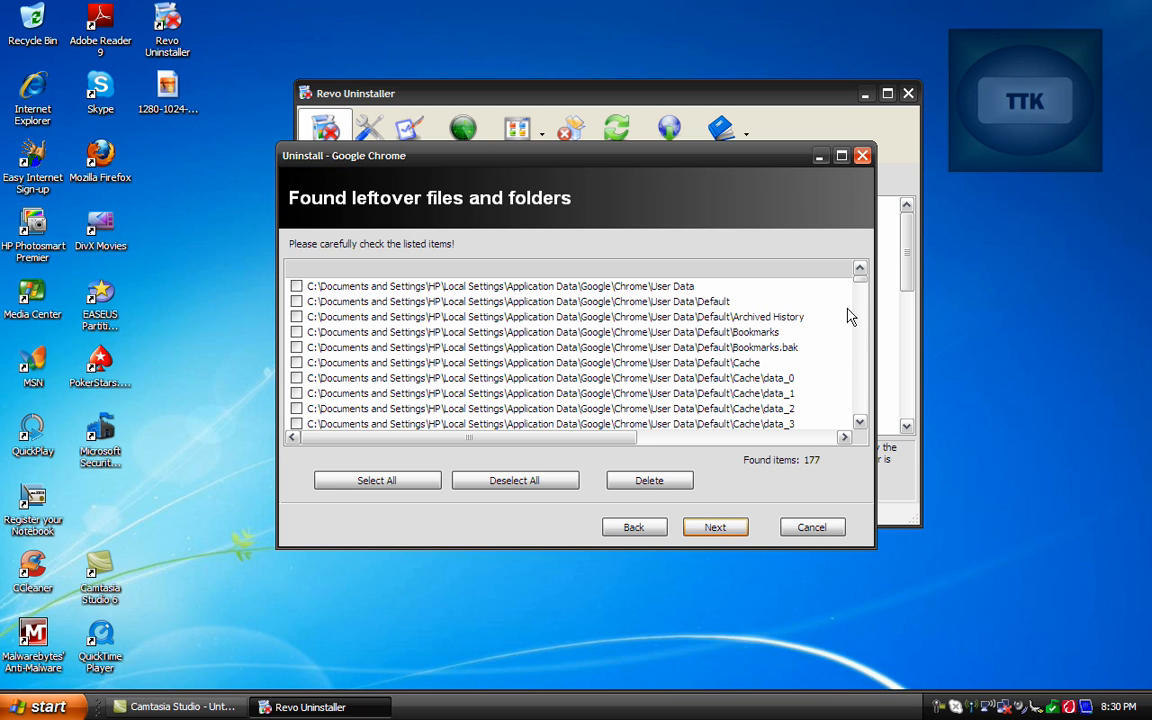
scroll("down", 3)
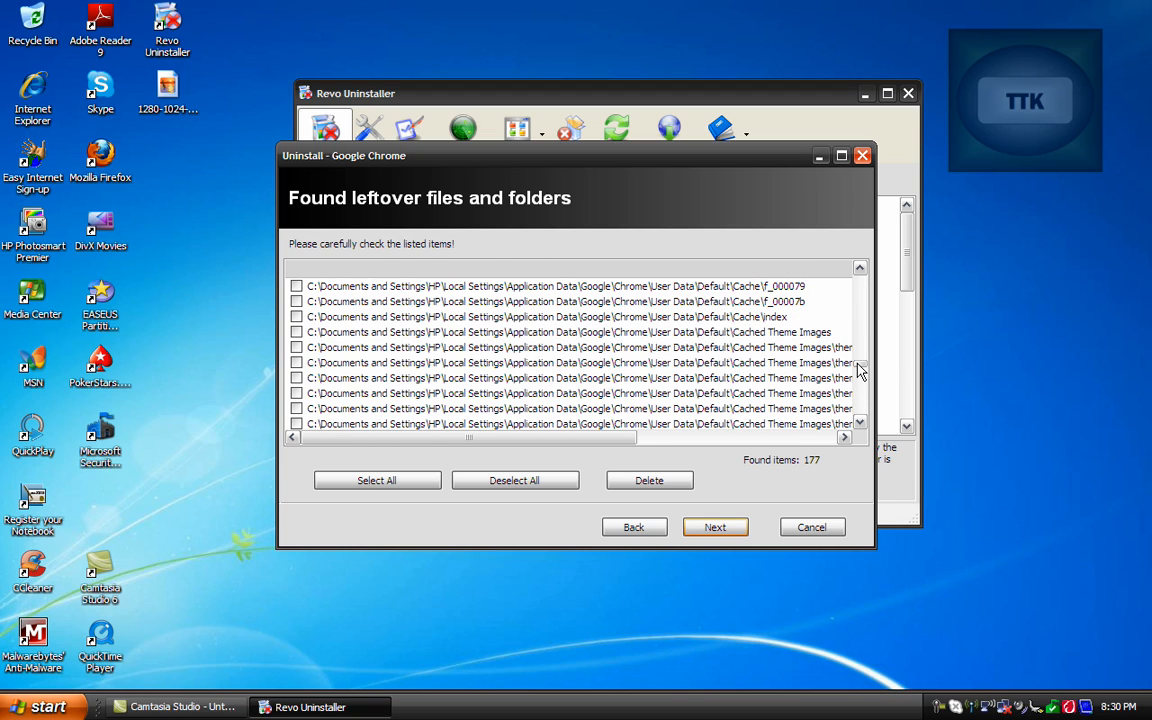
left_click(377, 480)
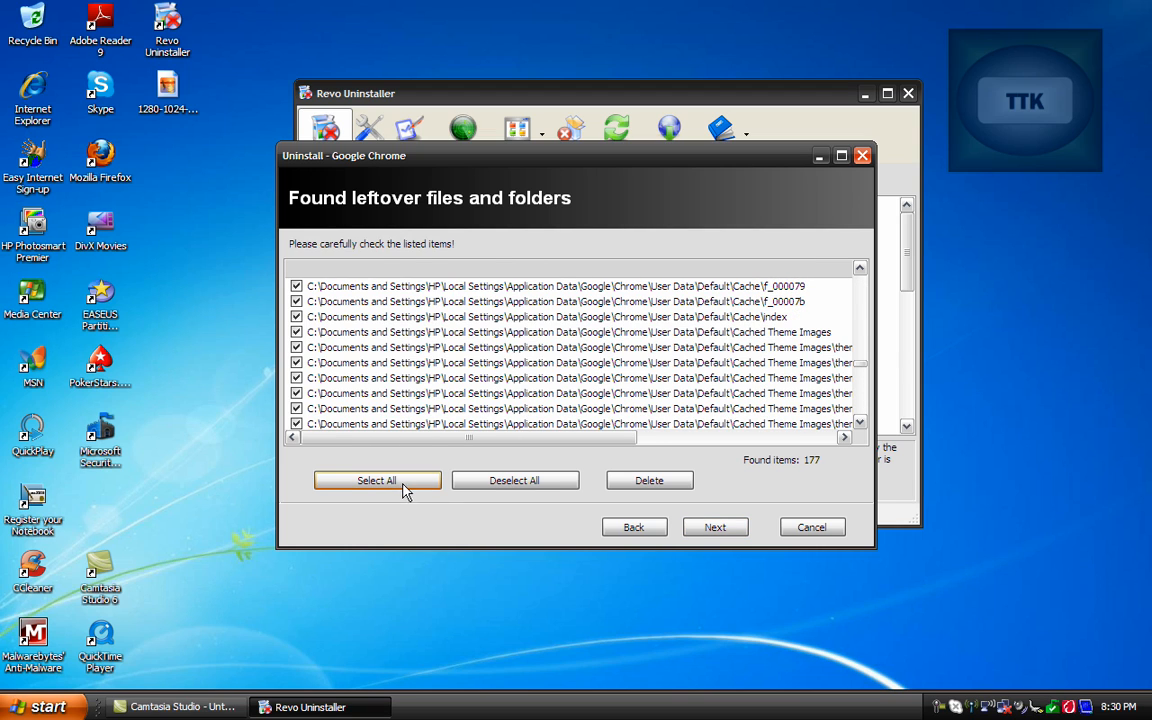
left_click(648, 480)
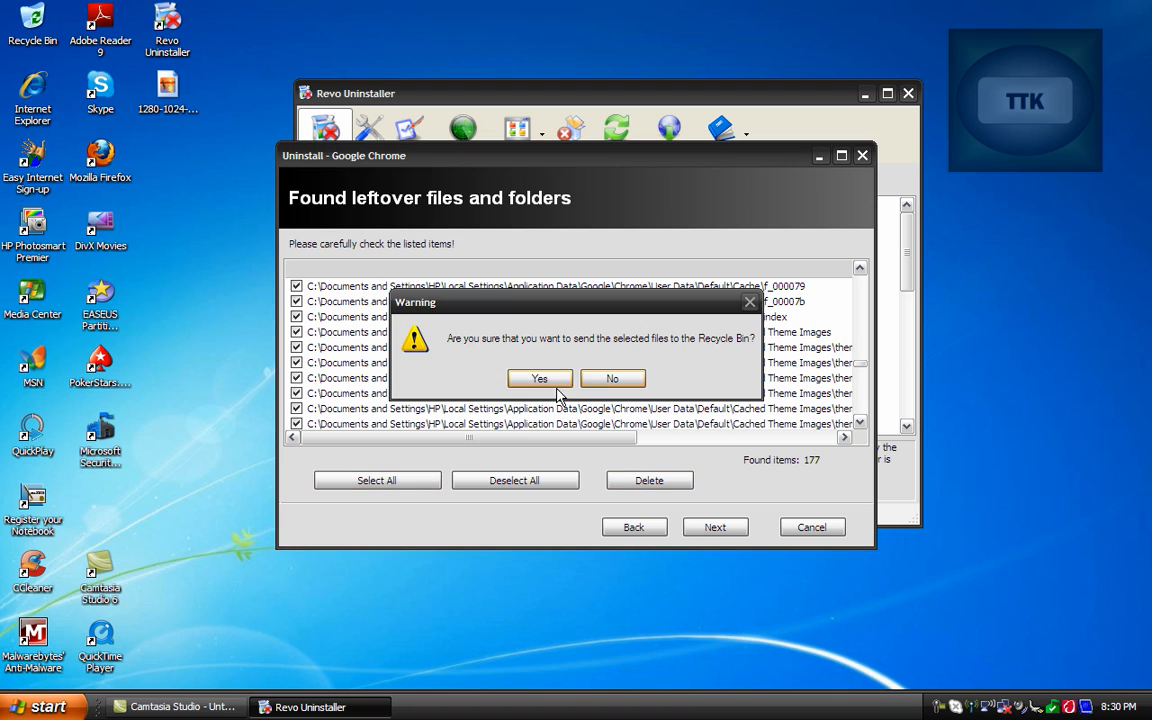
left_click(539, 378)
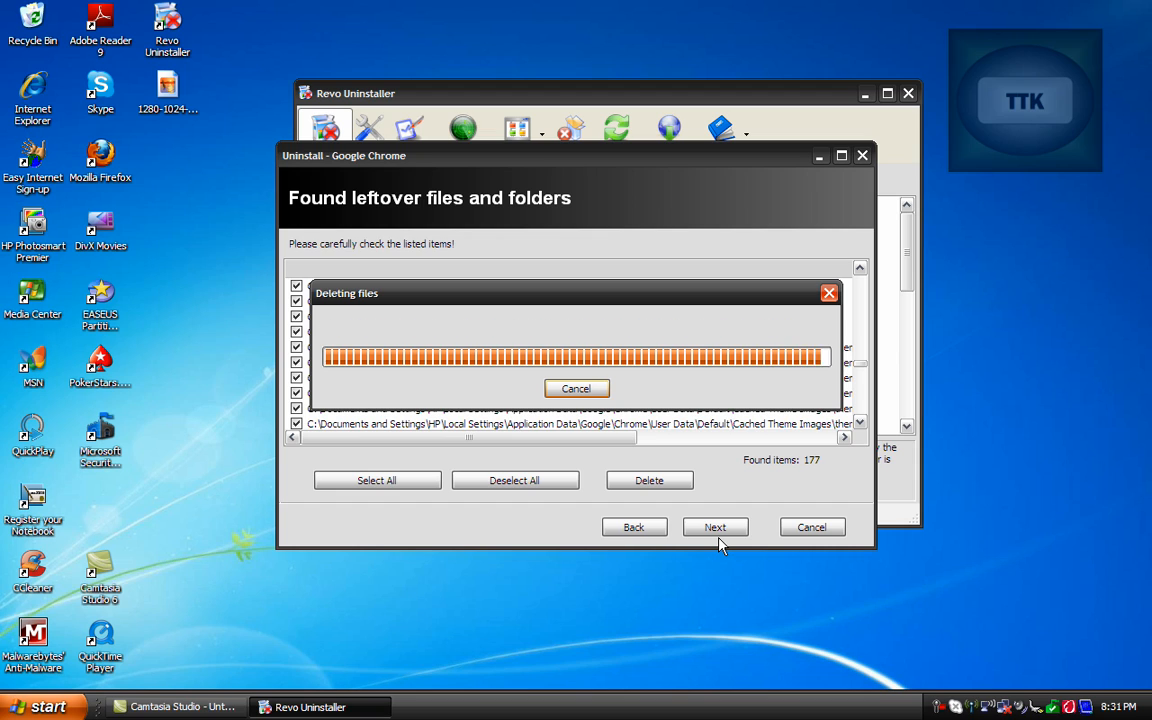
left_click(648, 480)
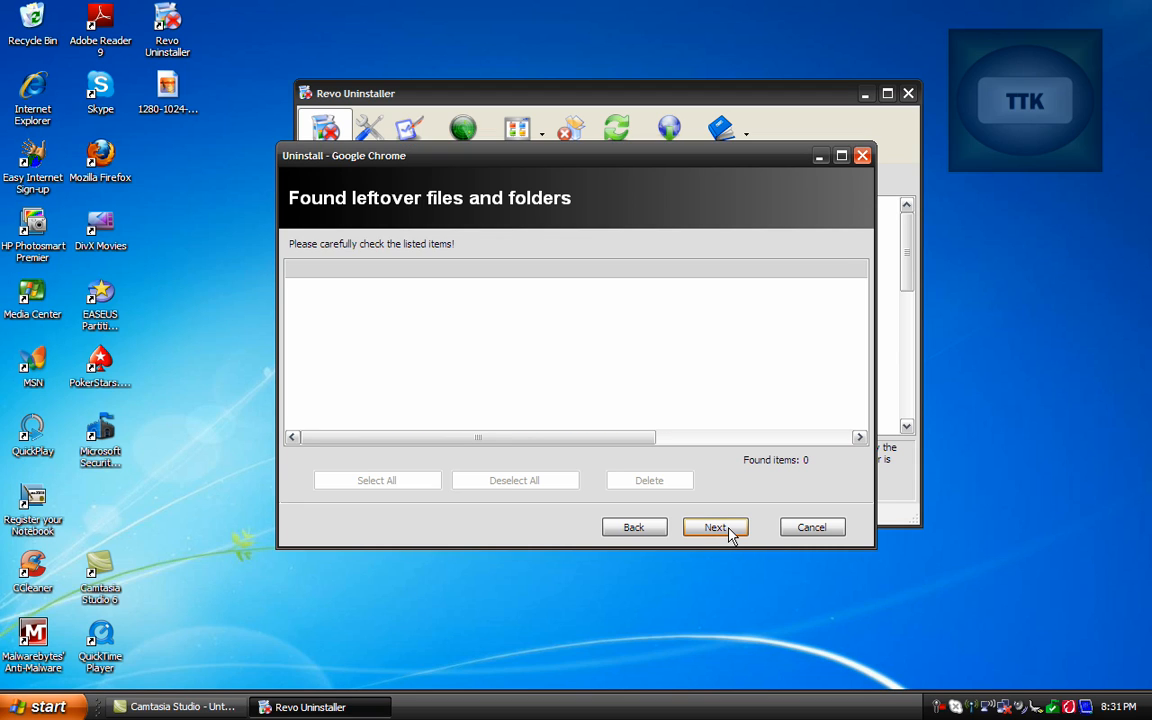
left_click(715, 527)
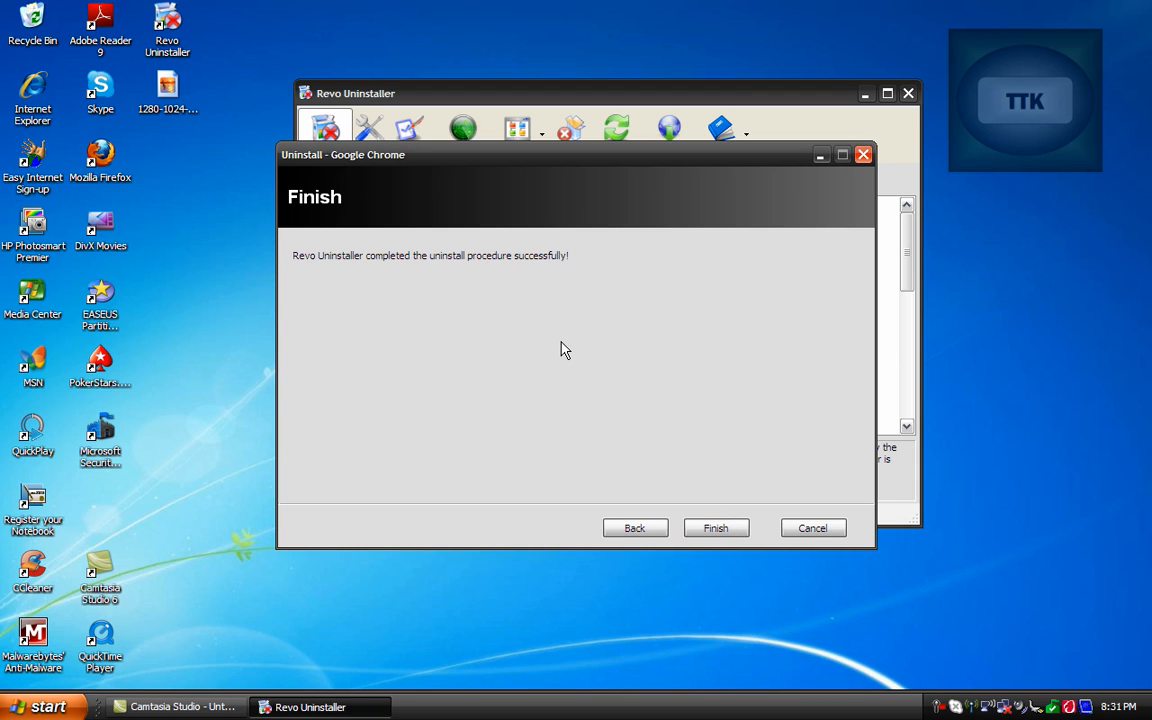
mouse_move(556, 291)
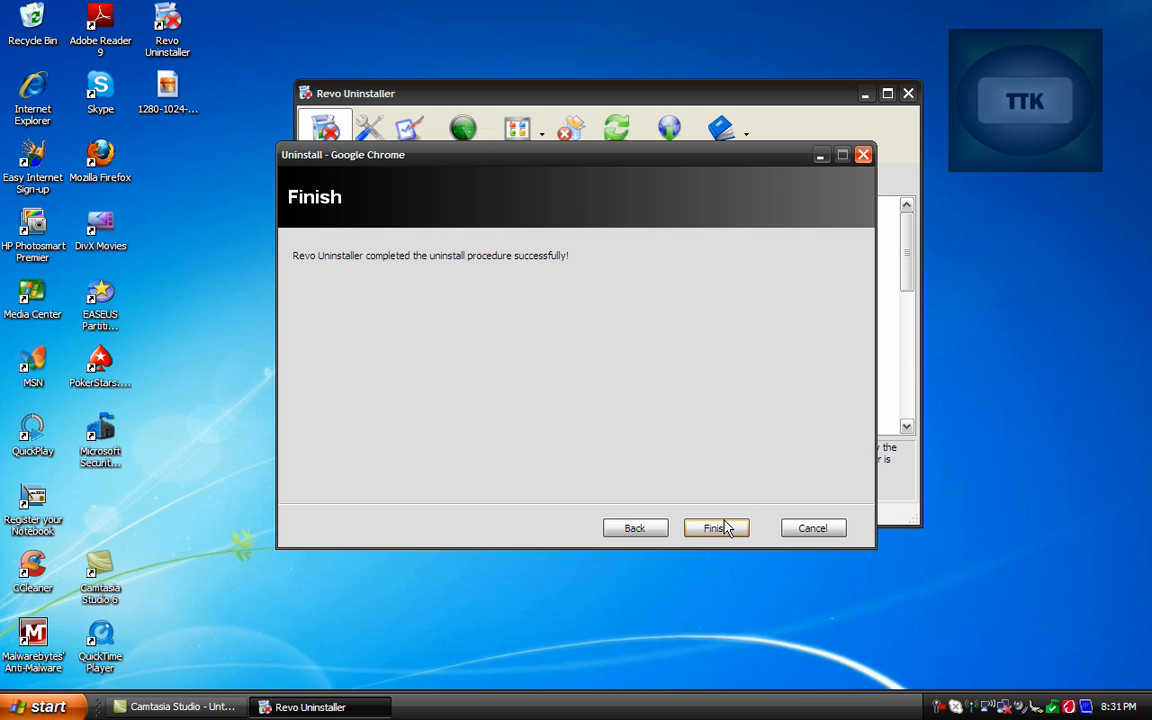
- Finish the completed Chrome uninstall wizard to return to the programs list
left_click(715, 528)
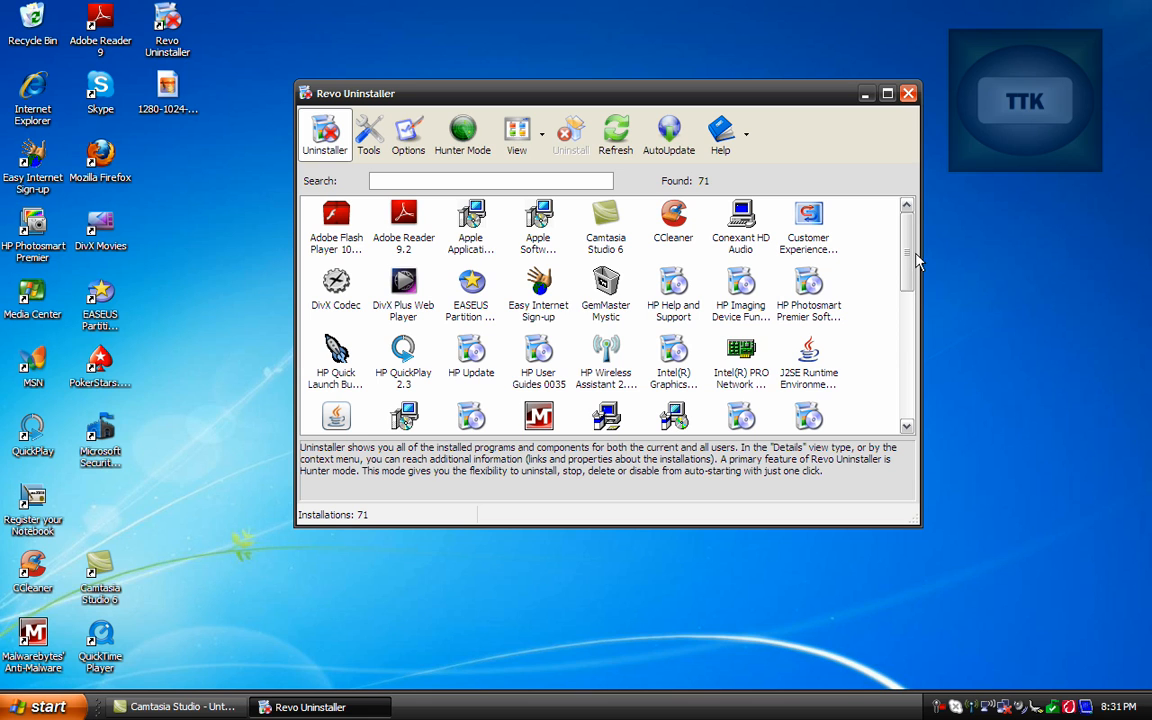
- Scroll the programs list to verify Chrome is gone and 71 installations remain
scroll("down", 3)
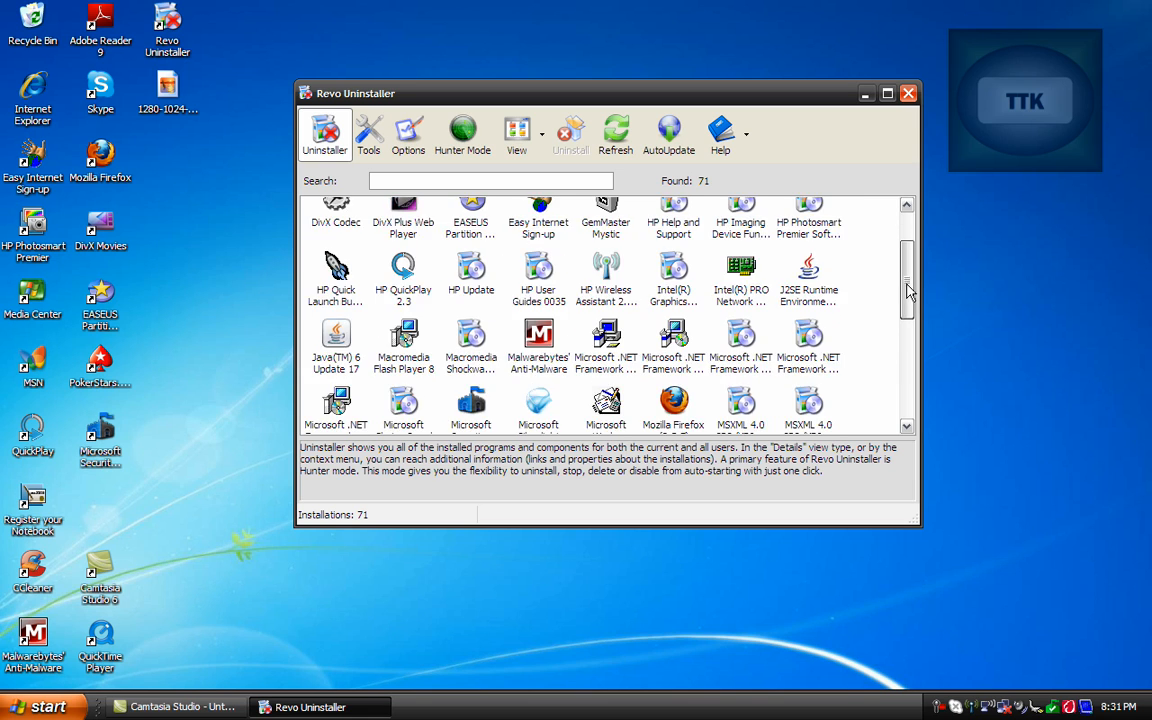
scroll("down", 3)
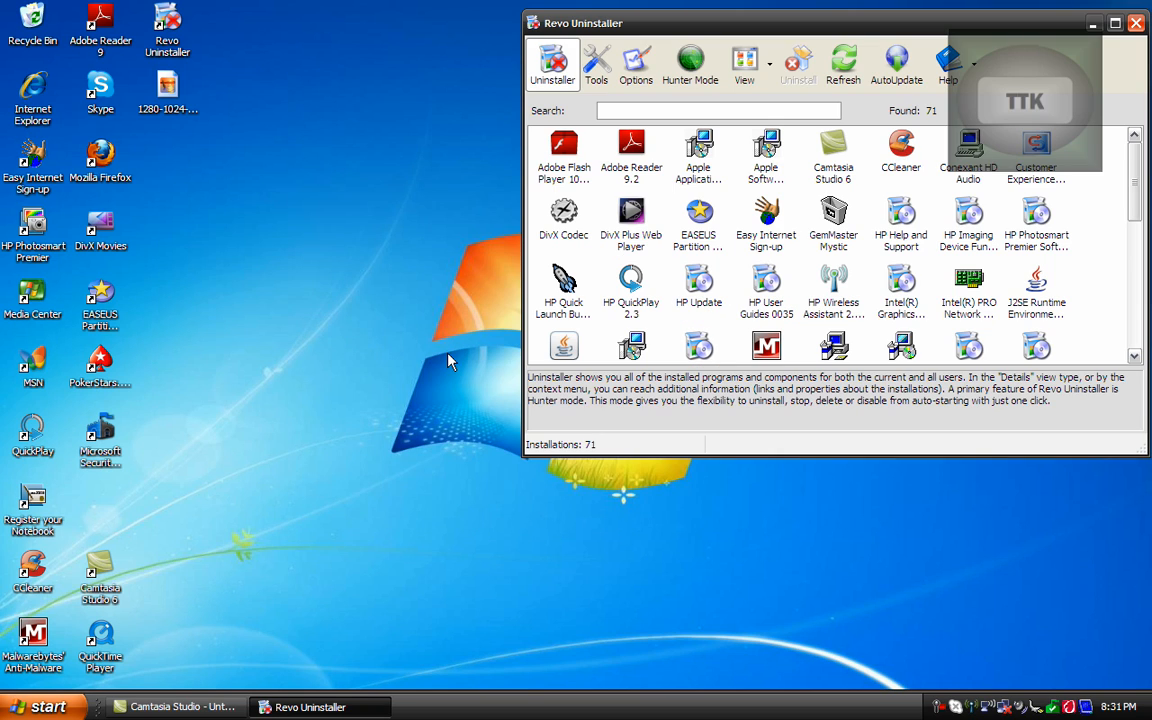
mouse_move(460, 452)
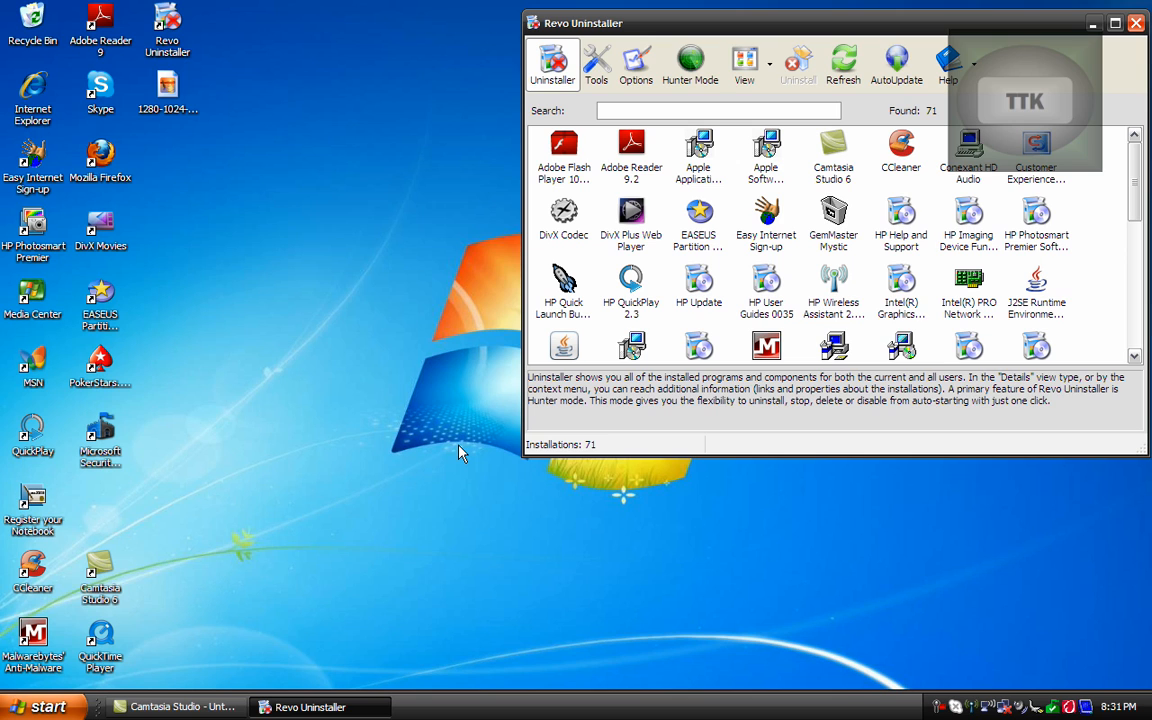
mouse_move(436, 452)
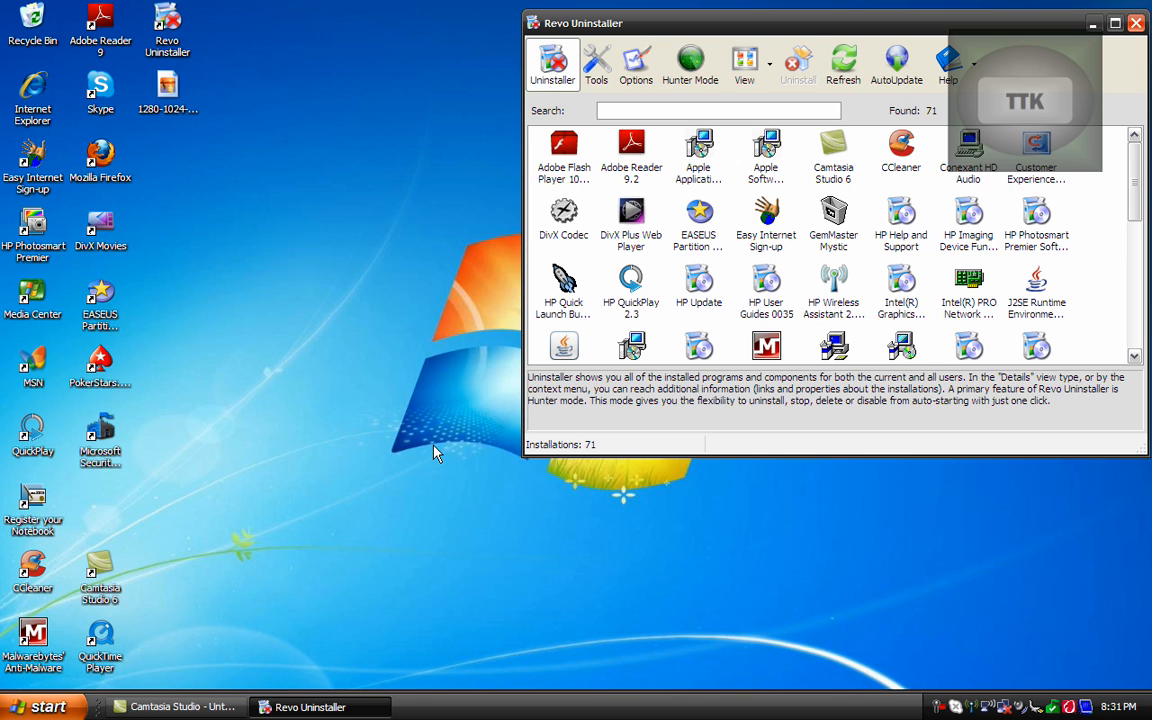